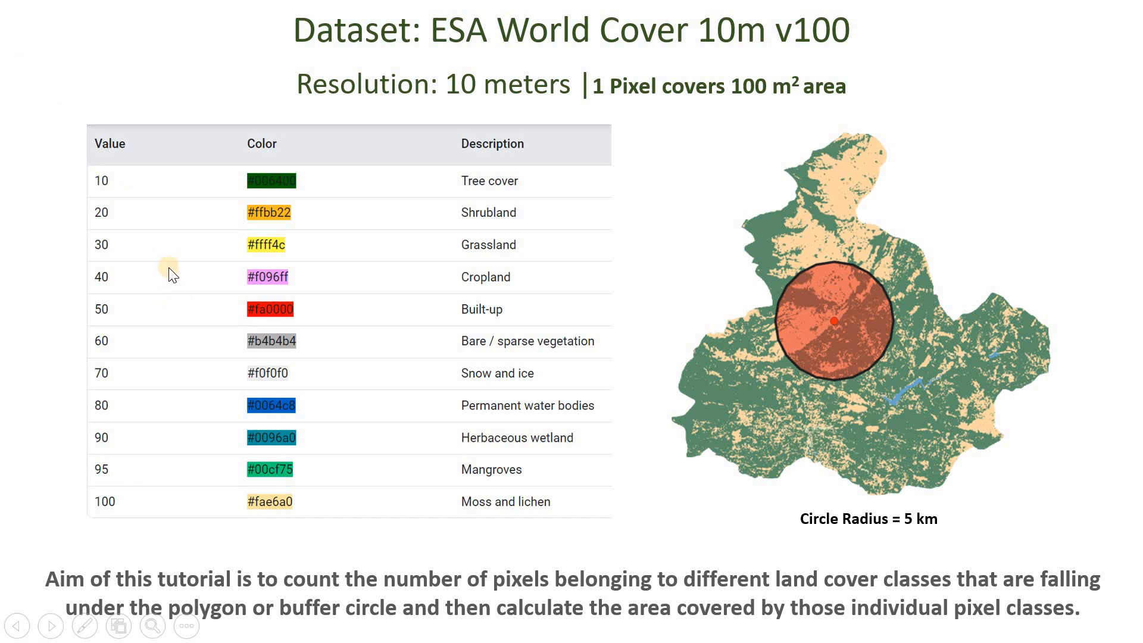
{"action": "mouse_move", "coordinate": [450, 202]}
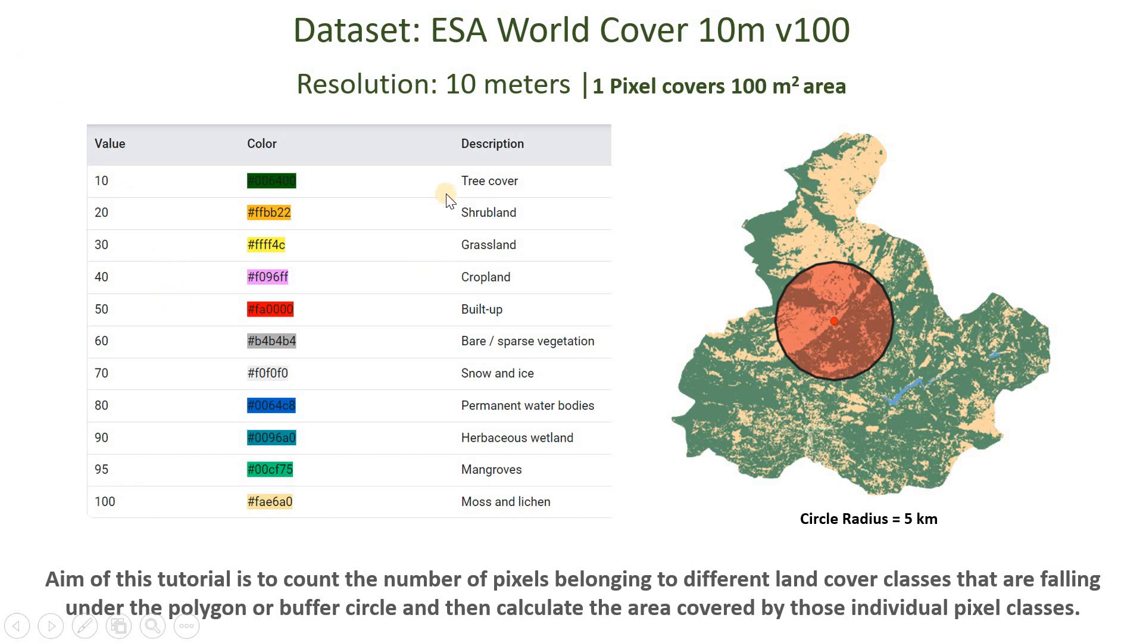
{"action": "mouse_move", "coordinate": [505, 350]}
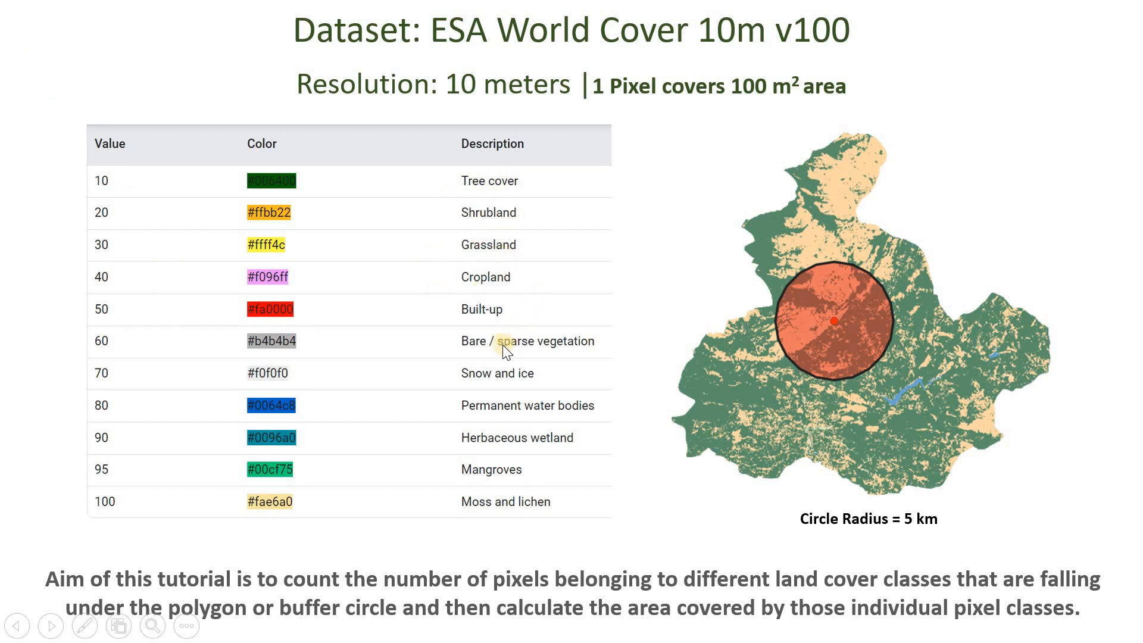
{"action": "mouse_move", "coordinate": [180, 381]}
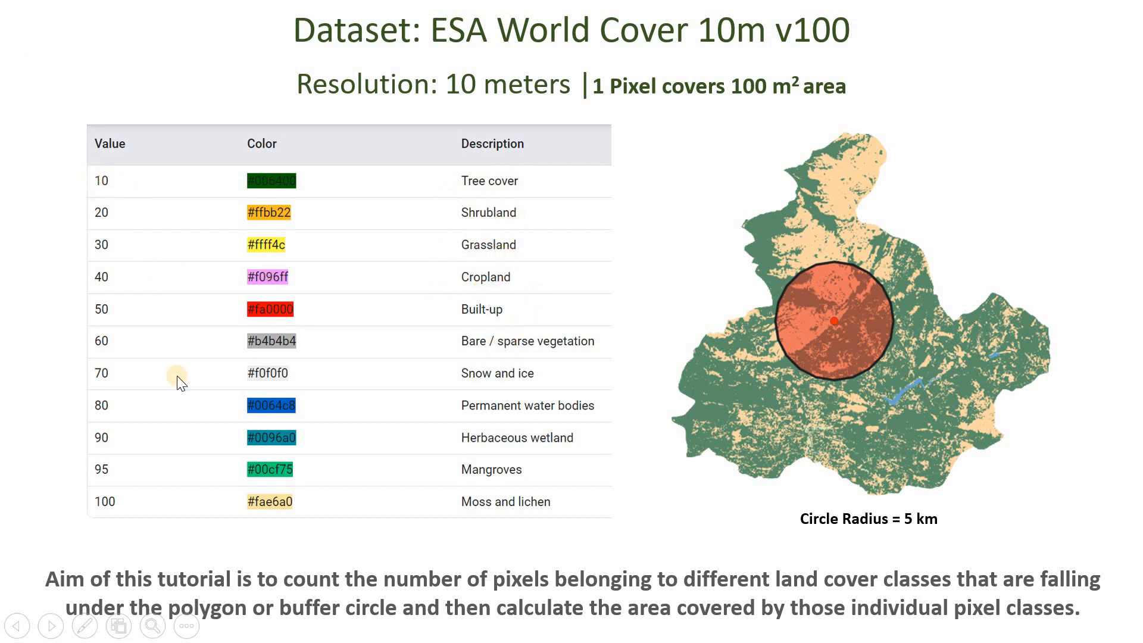
{"action": "mouse_move", "coordinate": [89, 199]}
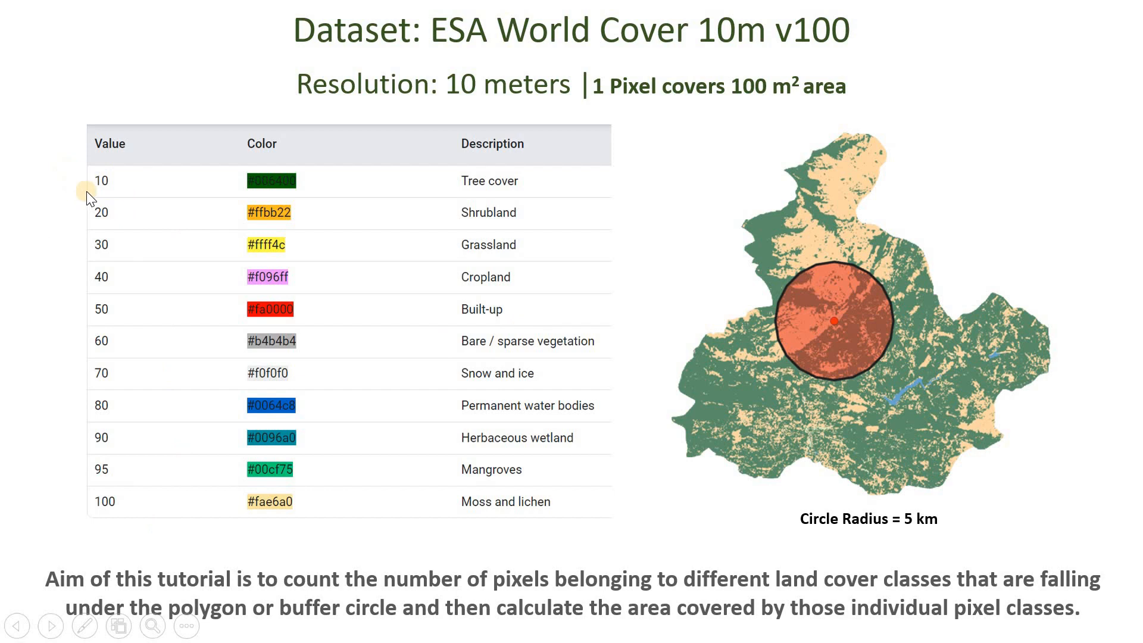
{"action": "mouse_move", "coordinate": [526, 255]}
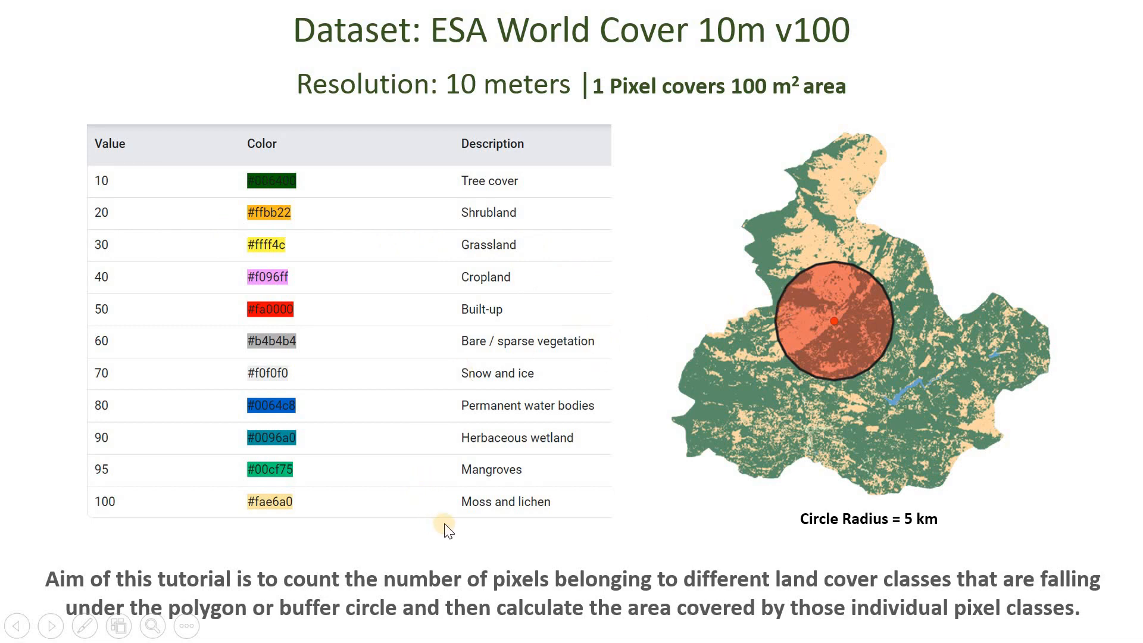
{"action": "mouse_move", "coordinate": [843, 599]}
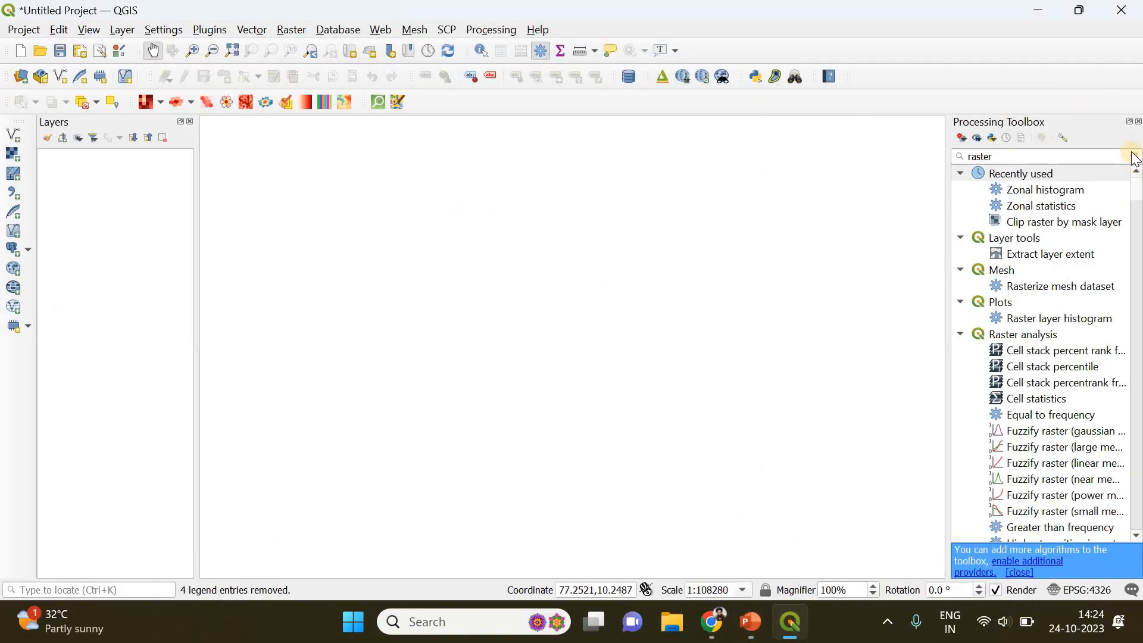
Clear the Processing Toolbox search and switch to File Explorer to locate the raster
{"action": "left_click", "coordinate": [1133, 156]}
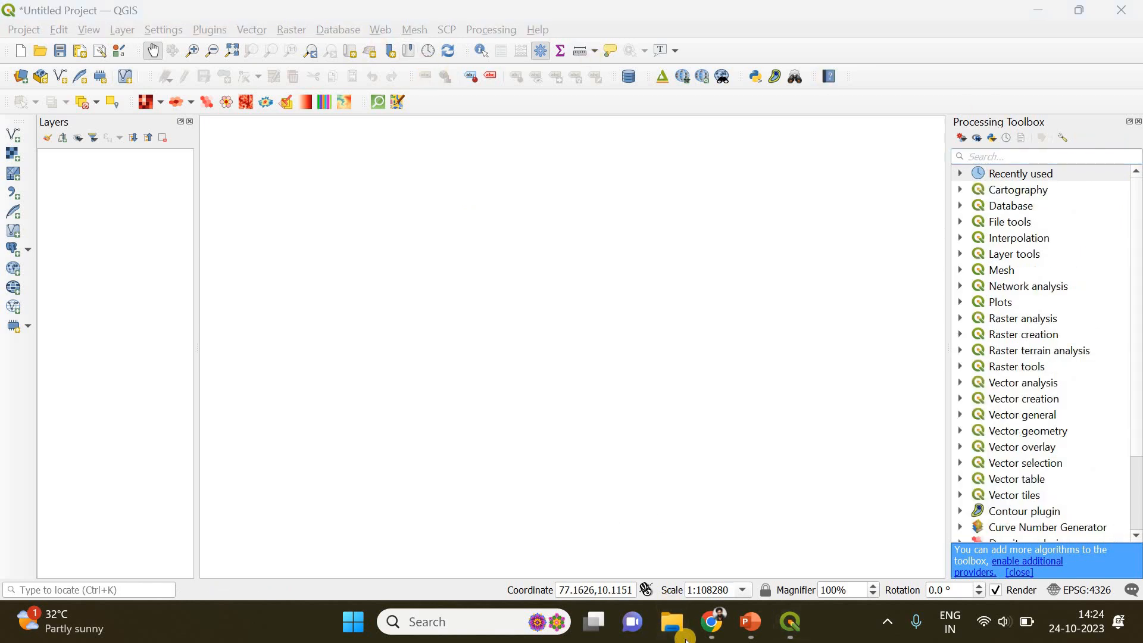
{"action": "left_click", "coordinate": [669, 621]}
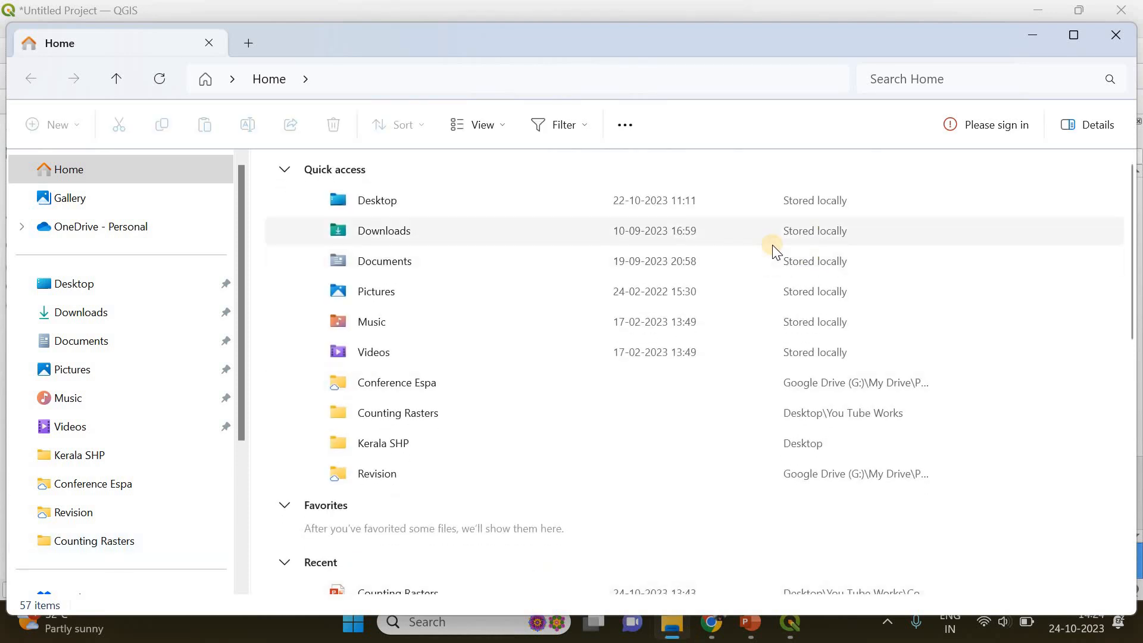
{"action": "mouse_move", "coordinate": [772, 246]}
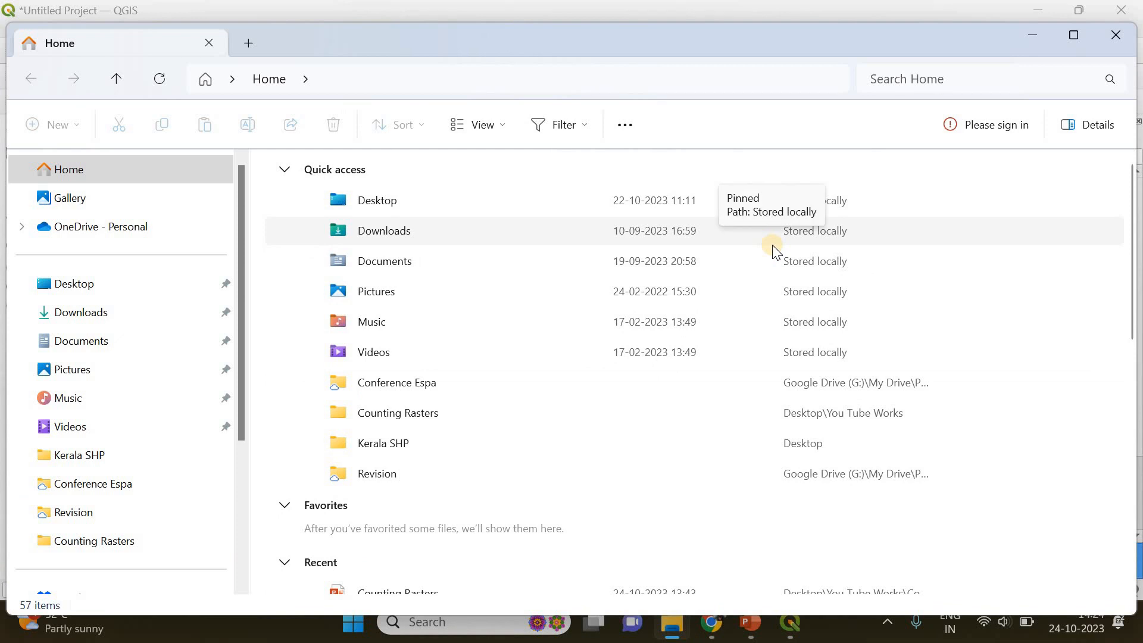
{"action": "mouse_move", "coordinate": [194, 403]}
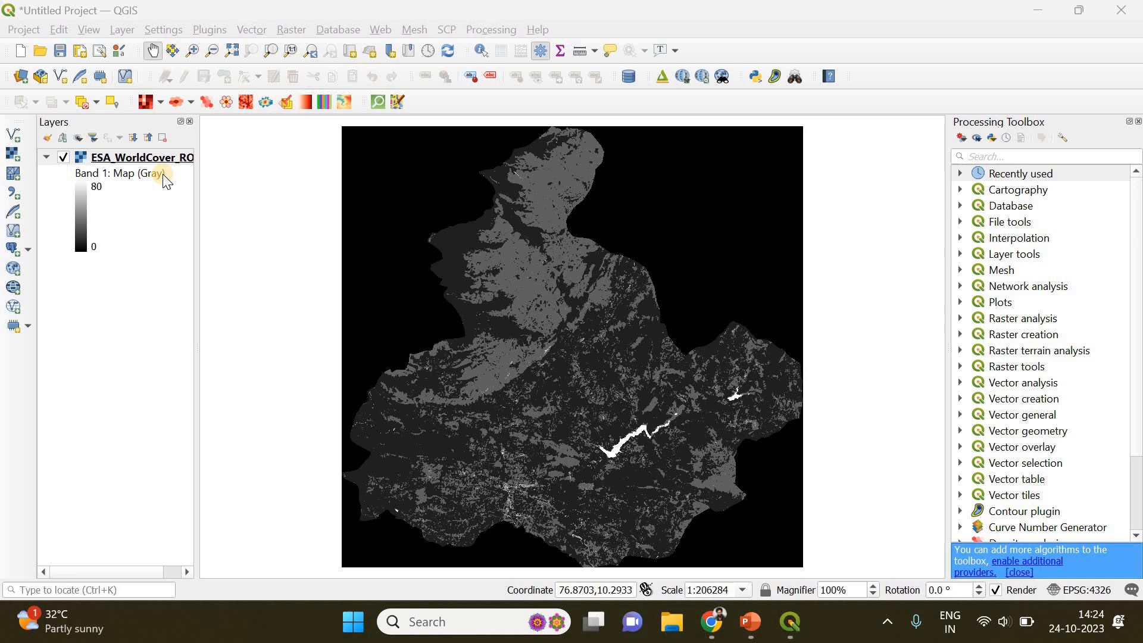
Symbolize the WorldCover raster as Paletted/Unique values with the Spectral ramp, classes 10–80, and apply
{"action": "right_click", "coordinate": [142, 157]}
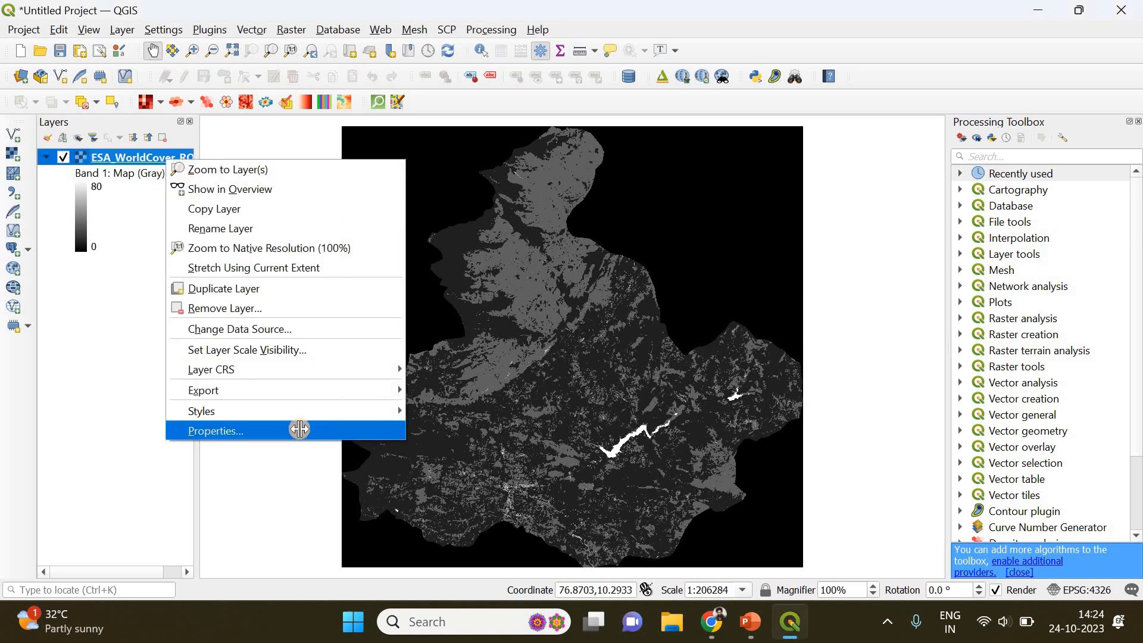
{"action": "left_click", "coordinate": [214, 430]}
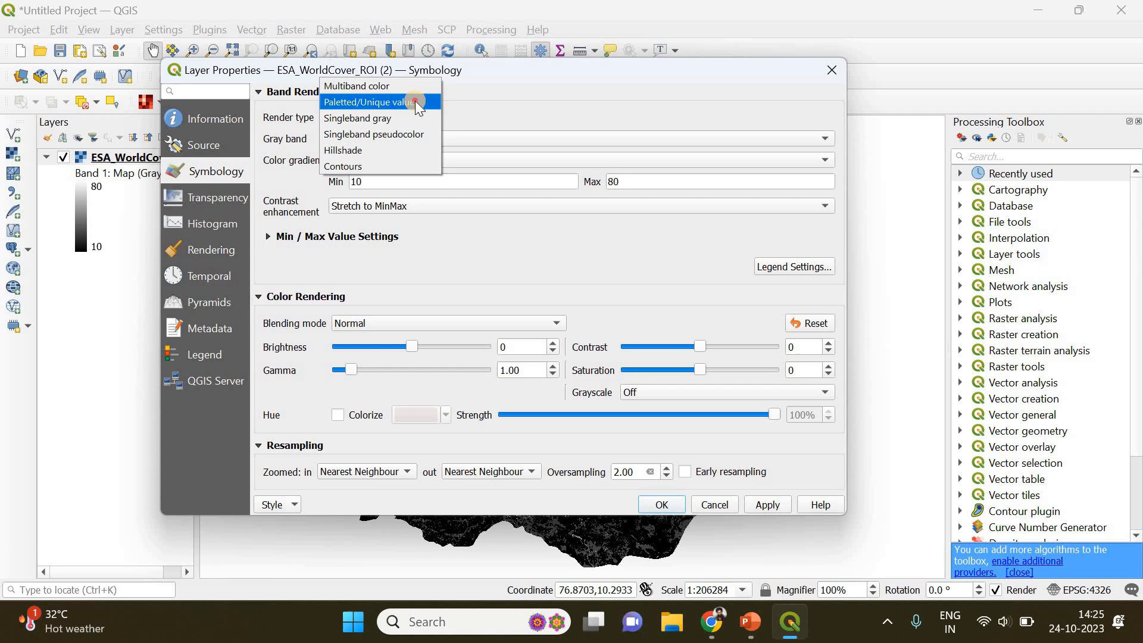
{"action": "left_click", "coordinate": [370, 101]}
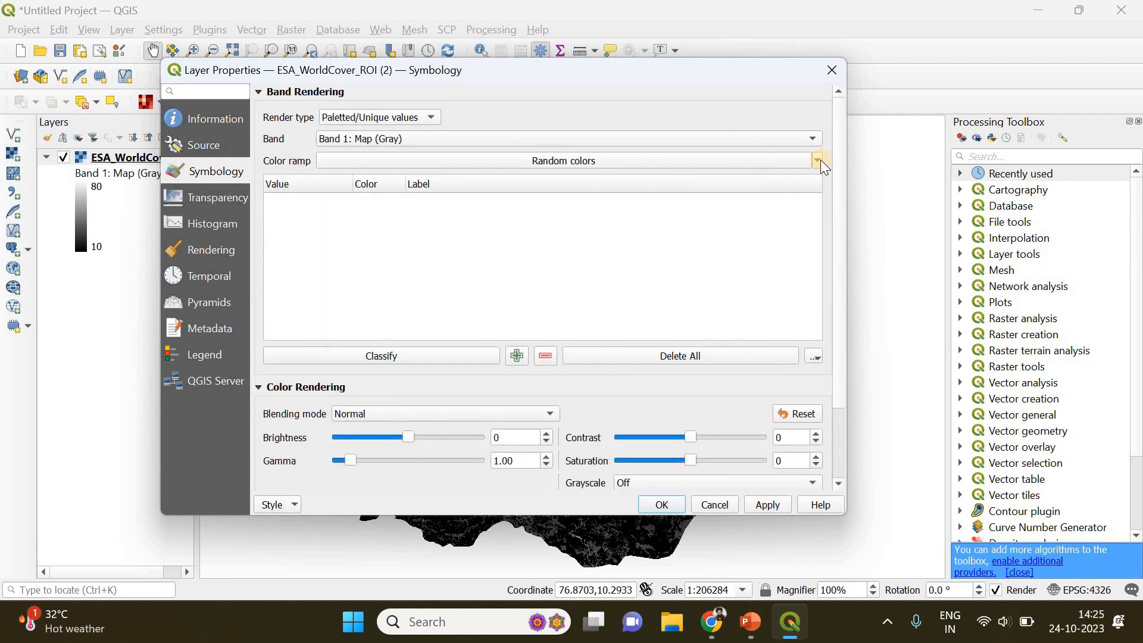
{"action": "left_click", "coordinate": [817, 159]}
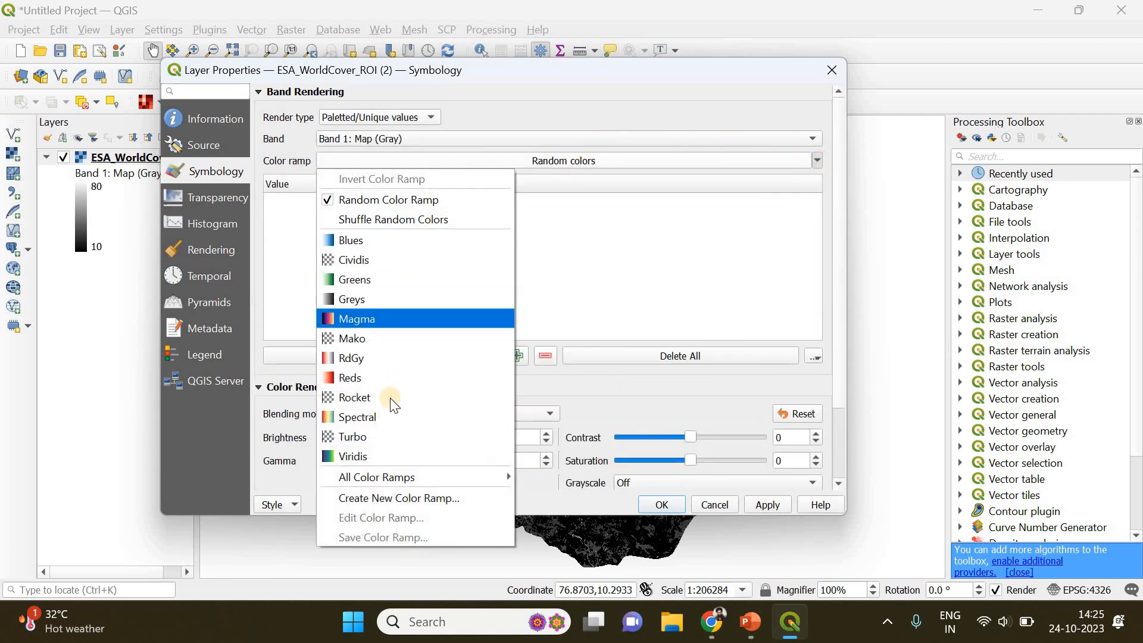
{"action": "left_click", "coordinate": [357, 417]}
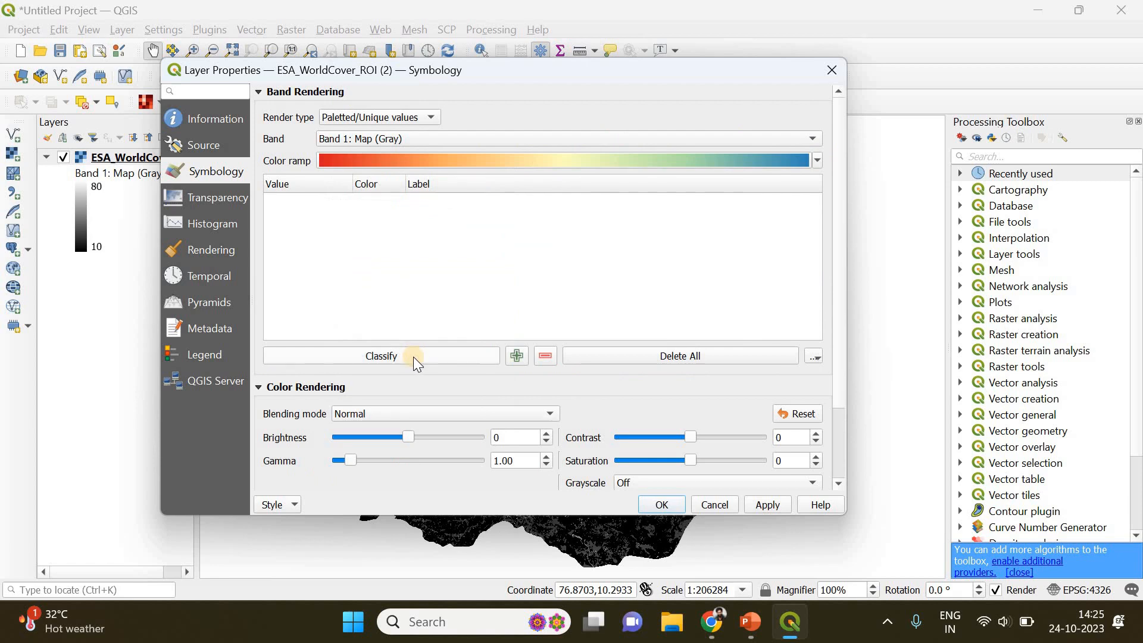
{"action": "left_click", "coordinate": [381, 356]}
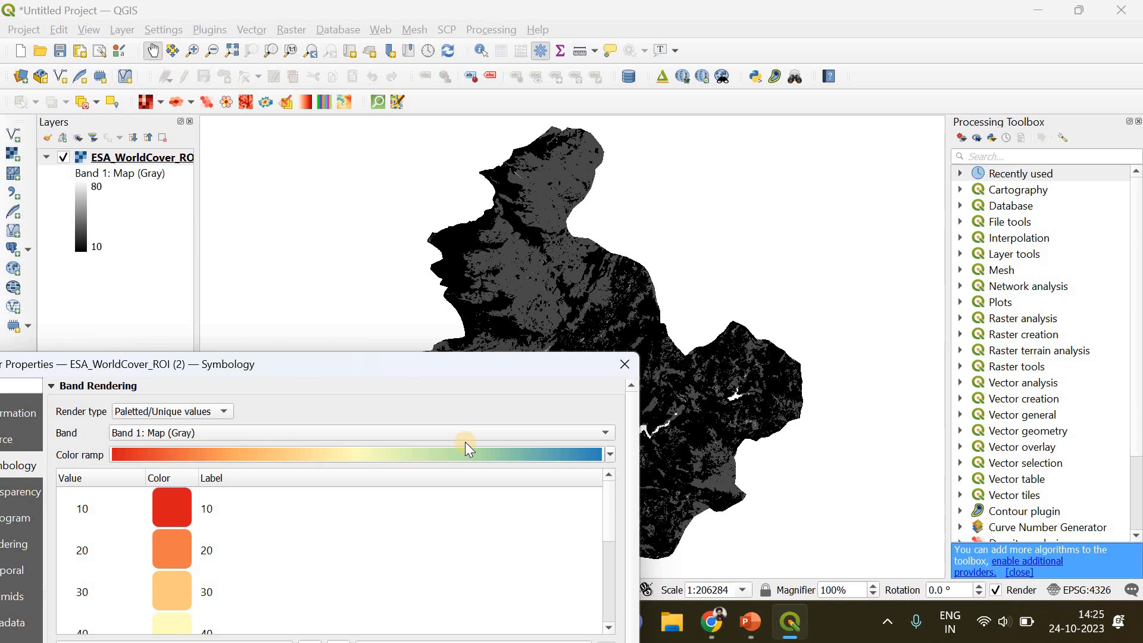
{"action": "mouse_move", "coordinate": [467, 395]}
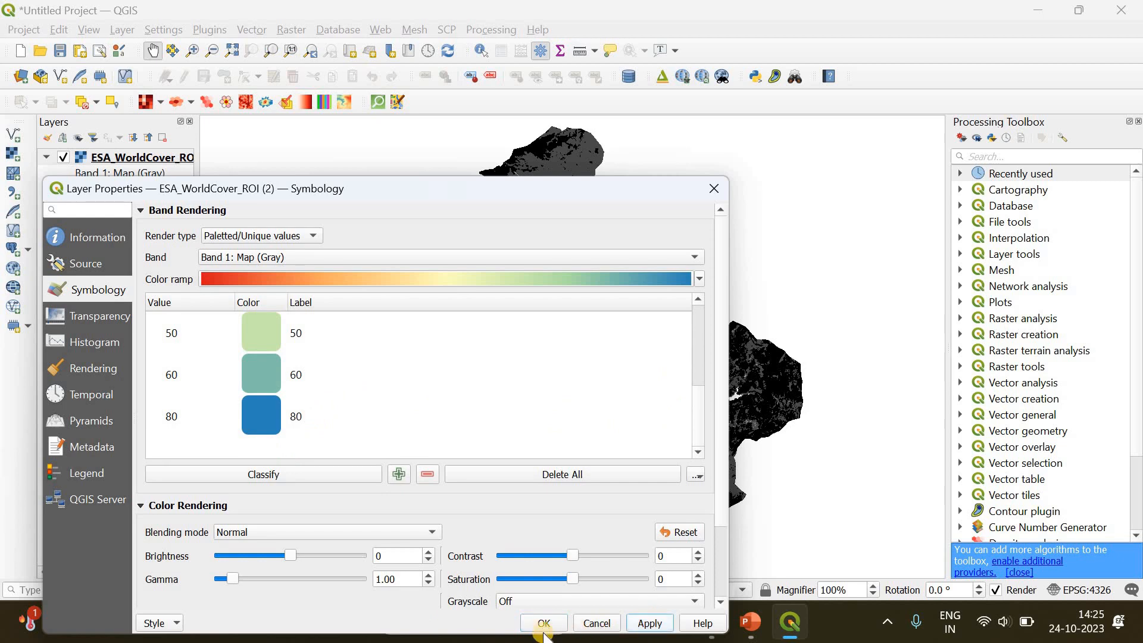
{"action": "left_click", "coordinate": [543, 622]}
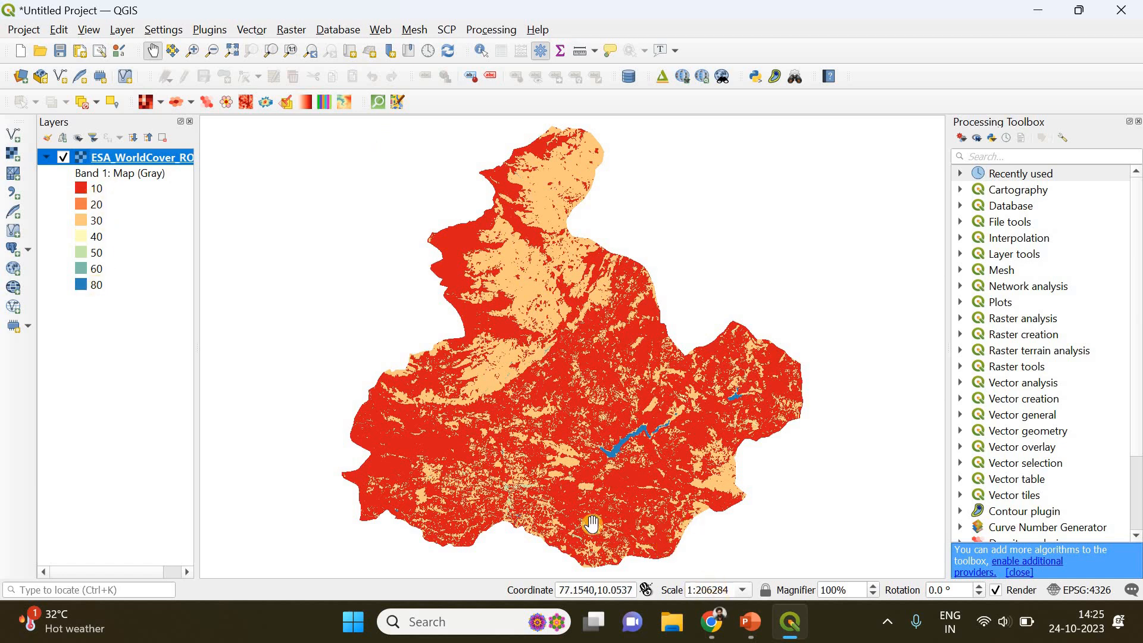
{"action": "mouse_move", "coordinate": [501, 277]}
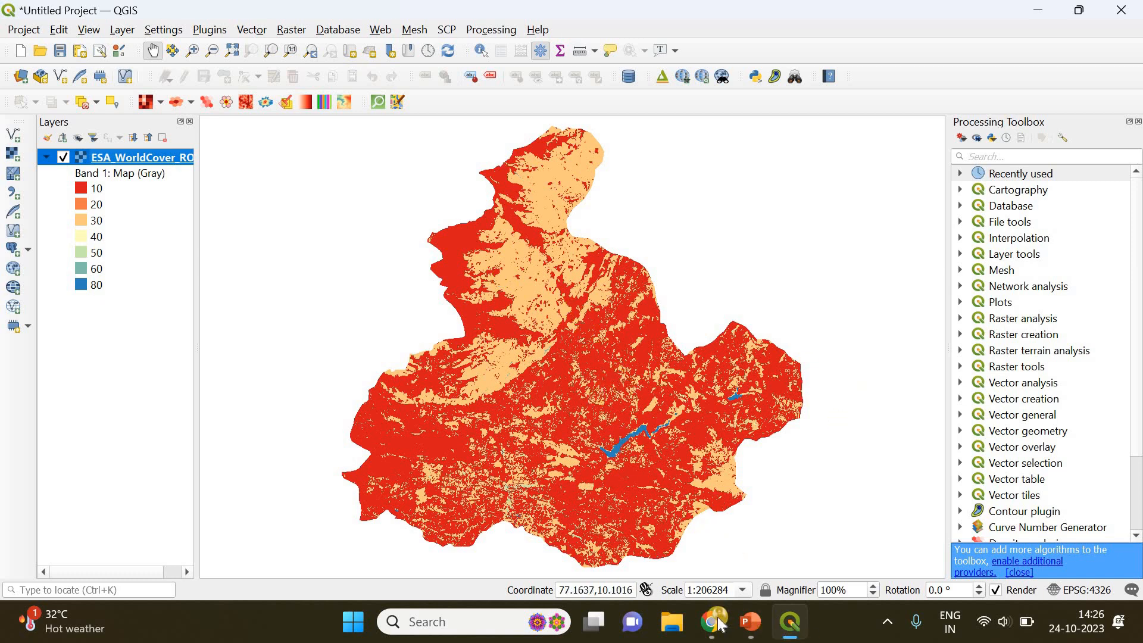
View the ChatGPT answer in Chrome, then bring up the Counting Rasters presentation
{"action": "left_click", "coordinate": [713, 621]}
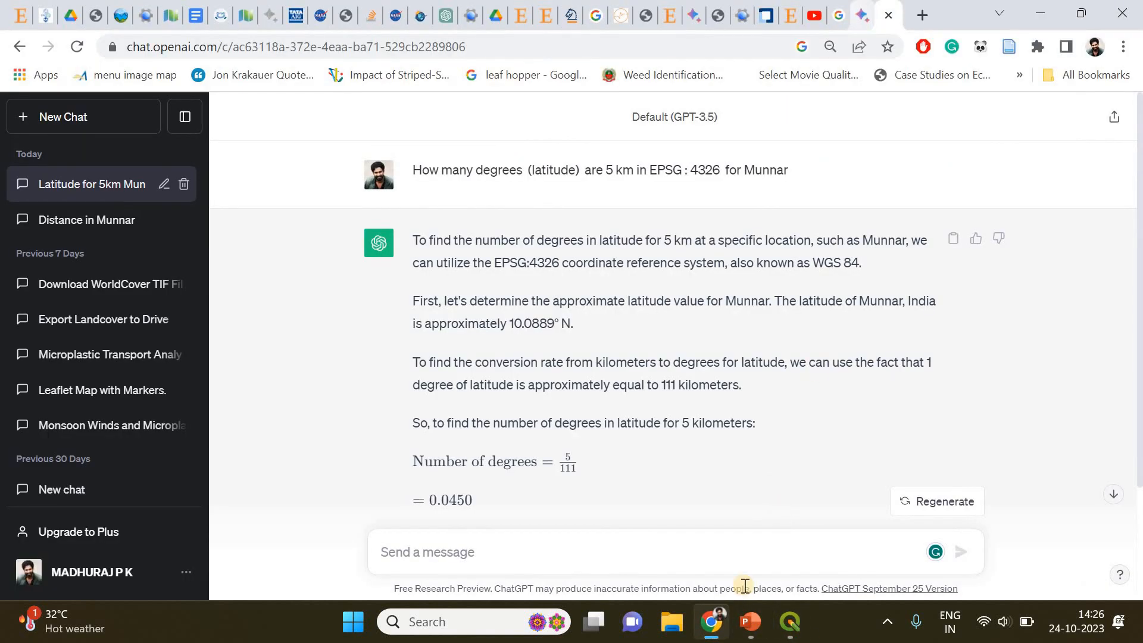
{"action": "left_click", "coordinate": [749, 622]}
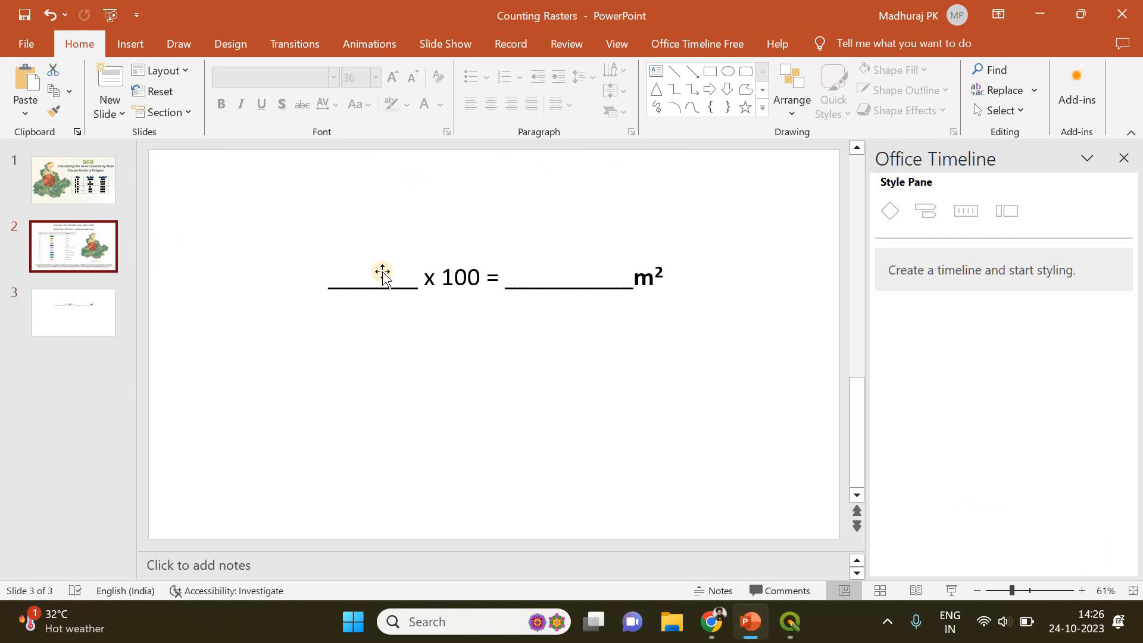
Review the ESA World Cover dataset slide, then minimise PowerPoint back to QGIS
{"action": "left_click", "coordinate": [73, 246]}
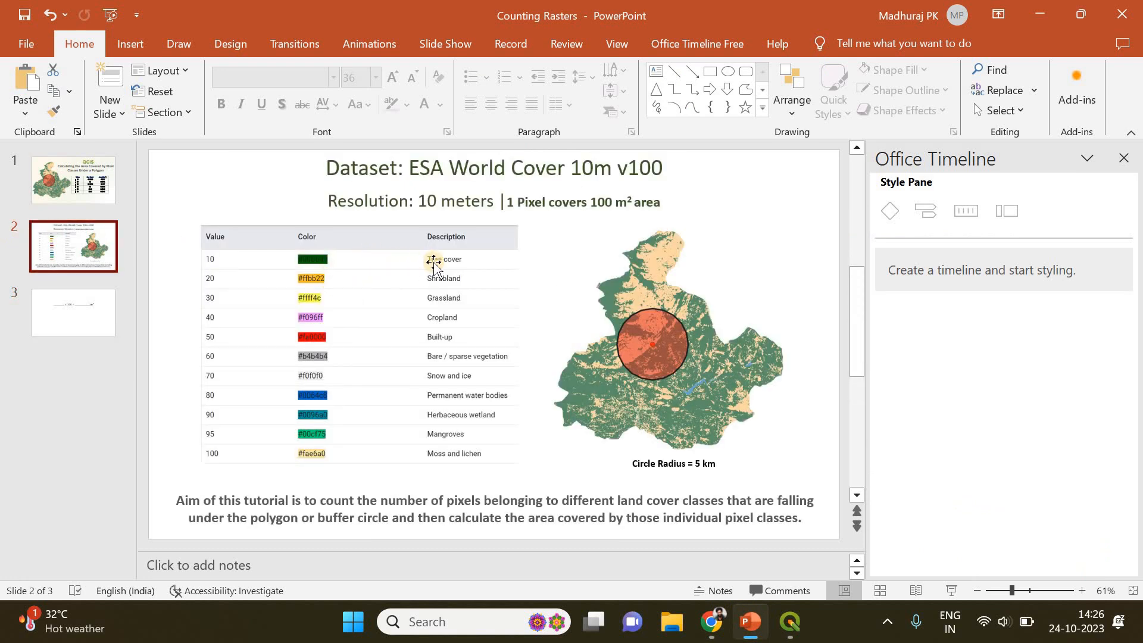
{"action": "mouse_move", "coordinate": [281, 251]}
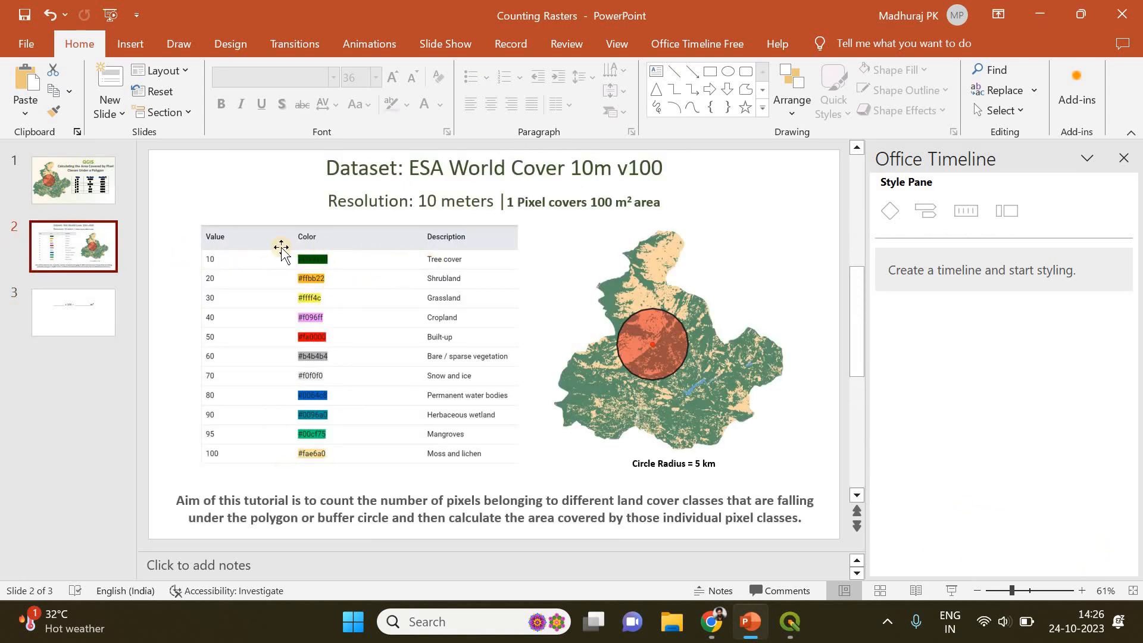
{"action": "mouse_move", "coordinate": [447, 232]}
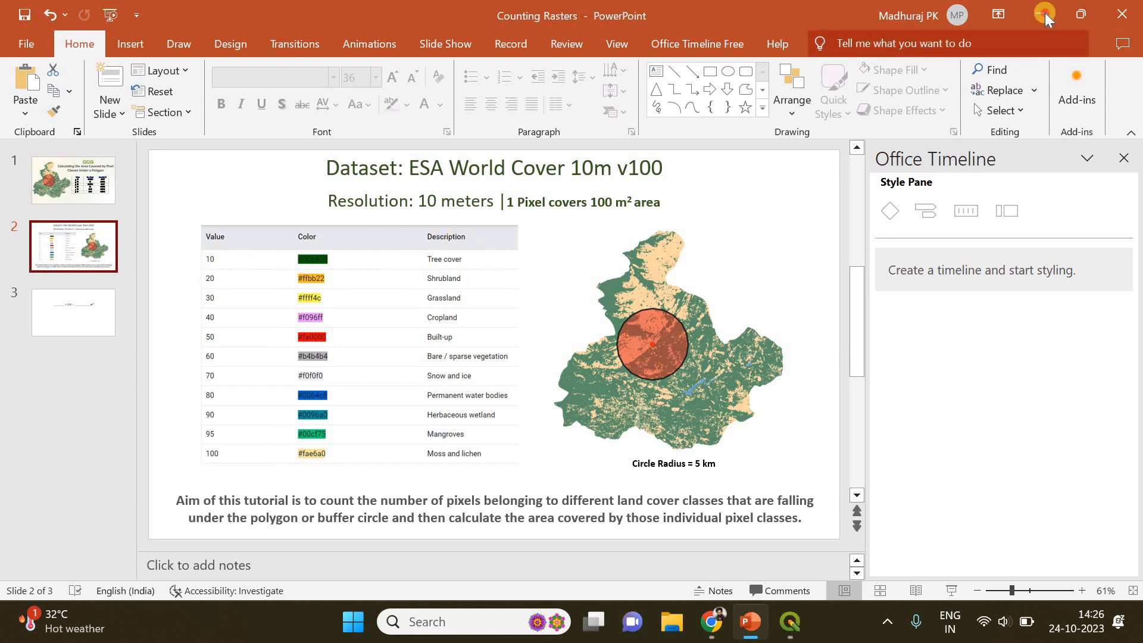
{"action": "left_click", "coordinate": [788, 621]}
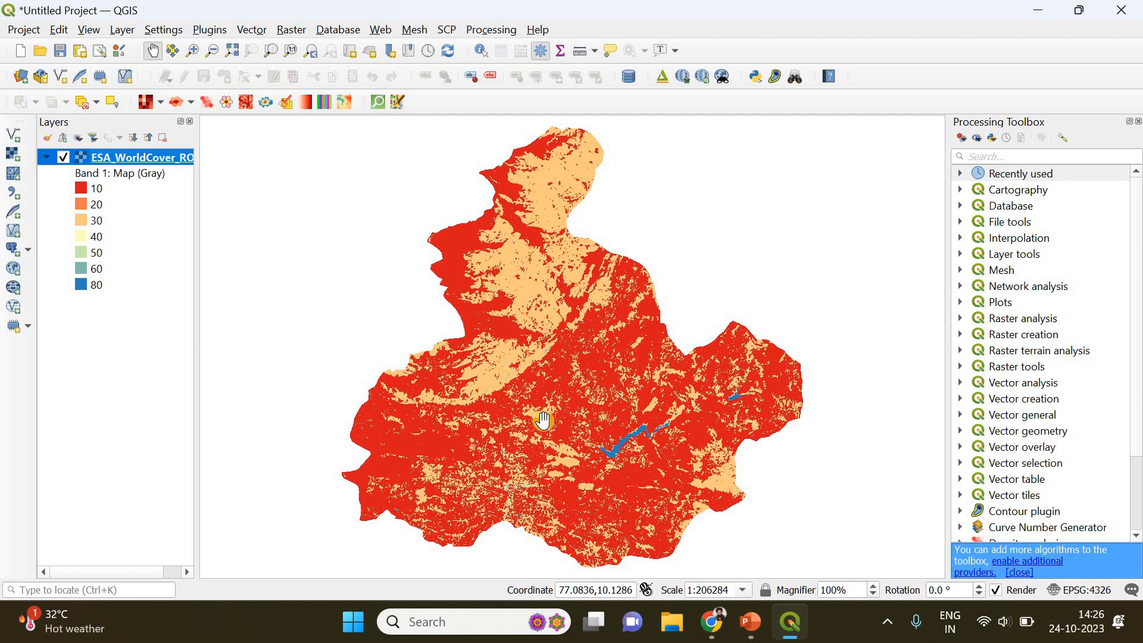
{"action": "mouse_move", "coordinate": [281, 117]}
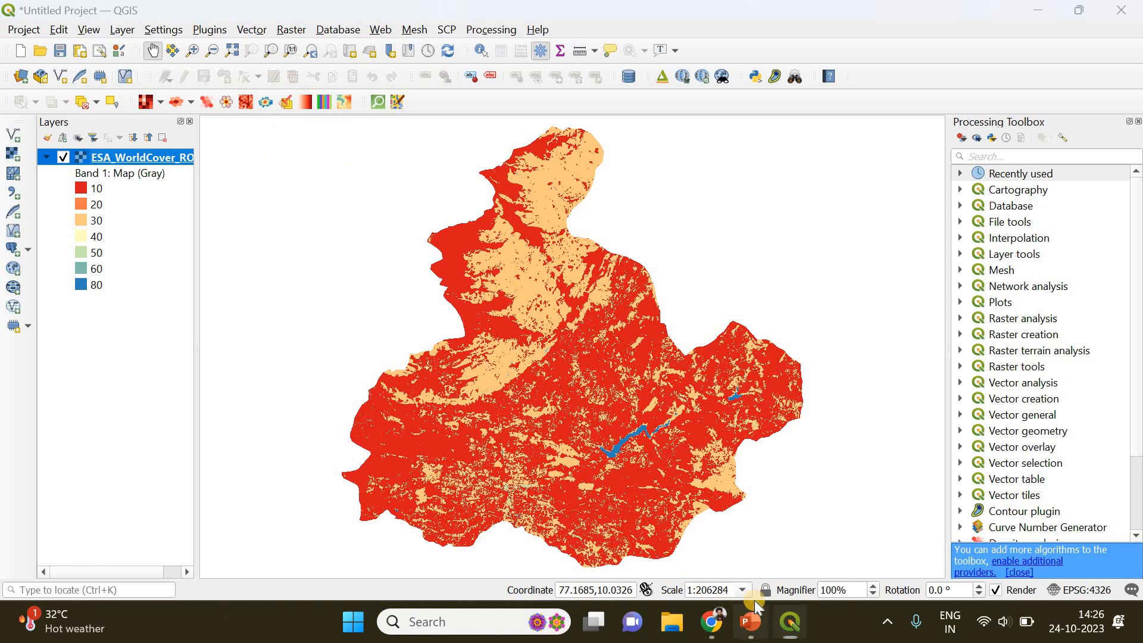
{"action": "left_click", "coordinate": [749, 621]}
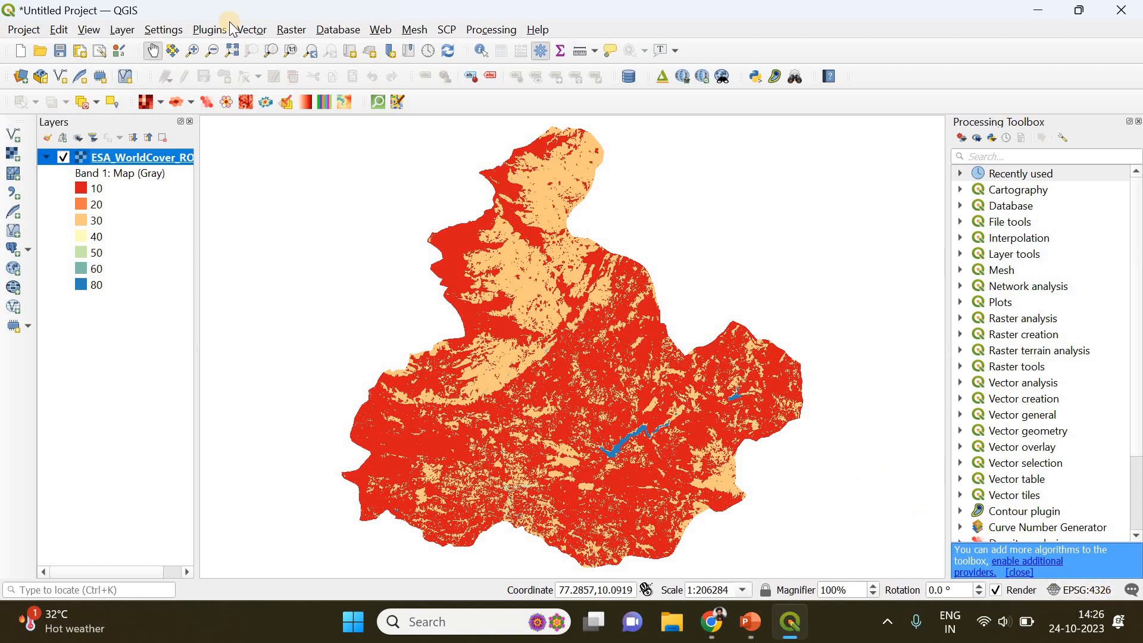
{"action": "left_click", "coordinate": [251, 29]}
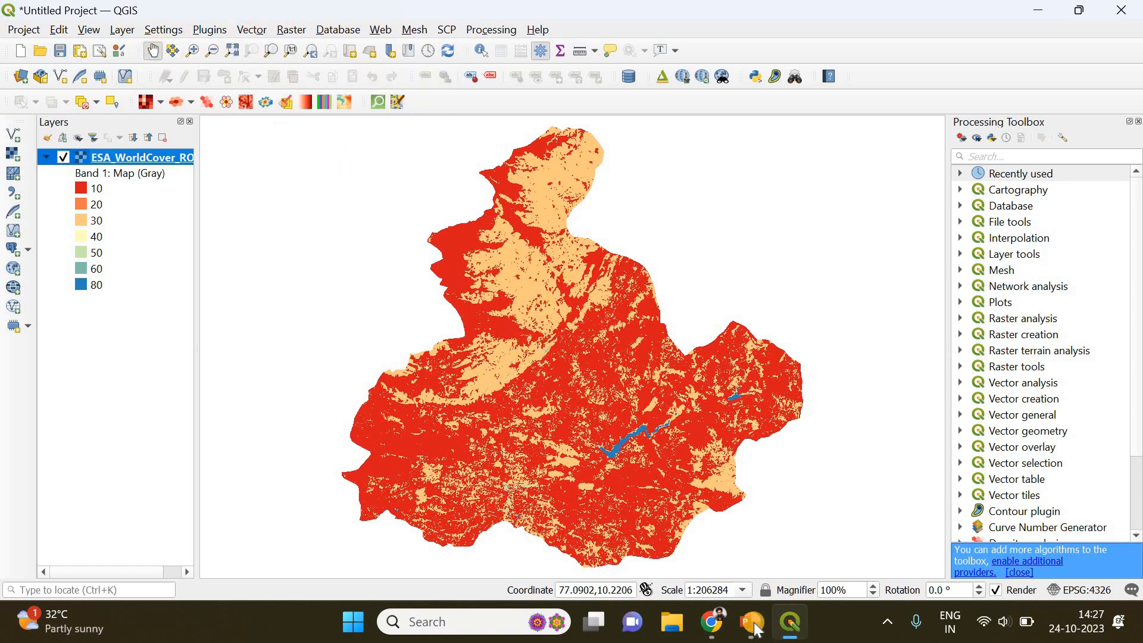
{"action": "left_click", "coordinate": [751, 621]}
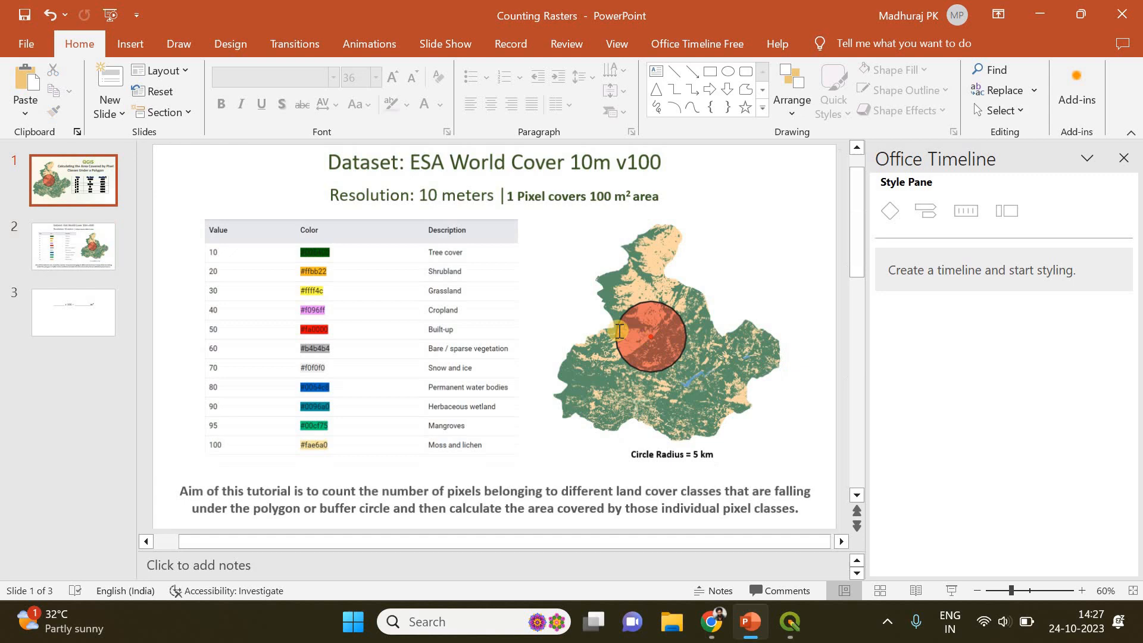
{"action": "left_click", "coordinate": [73, 245]}
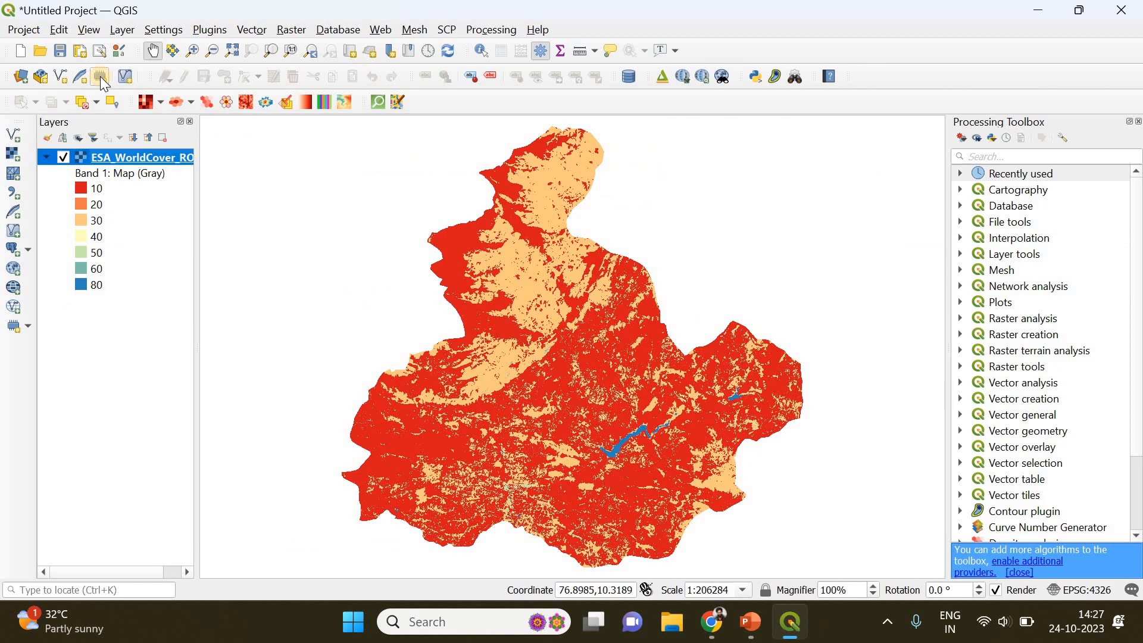
{"action": "mouse_move", "coordinate": [100, 76]}
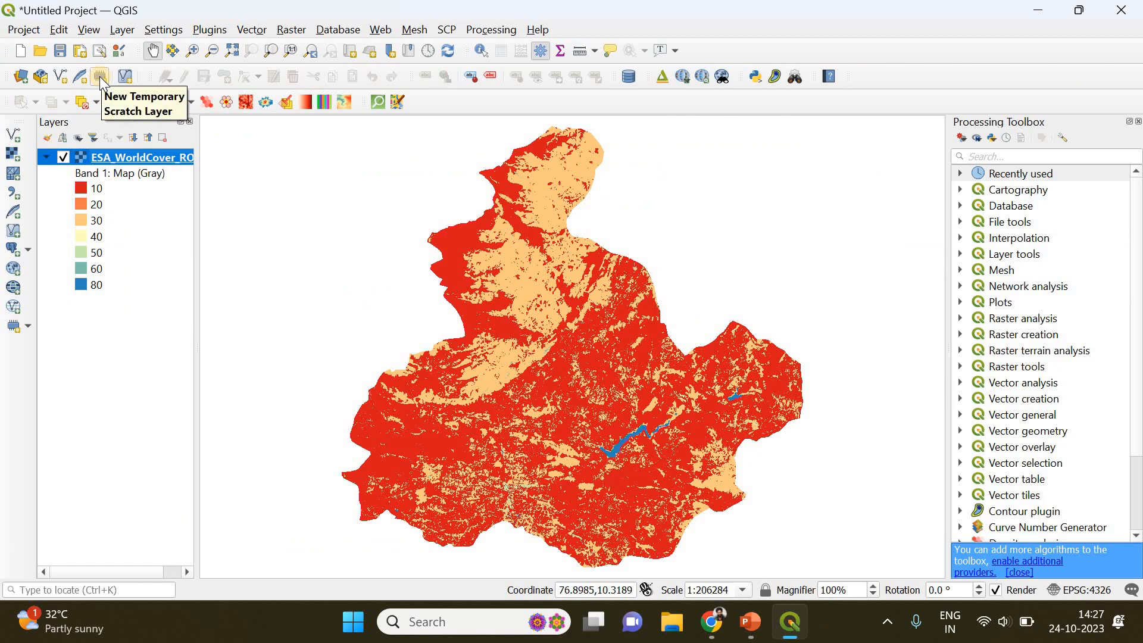
Create a temporary scratch layer point_location with Point geometry and place a point on the map
{"action": "left_click", "coordinate": [99, 76]}
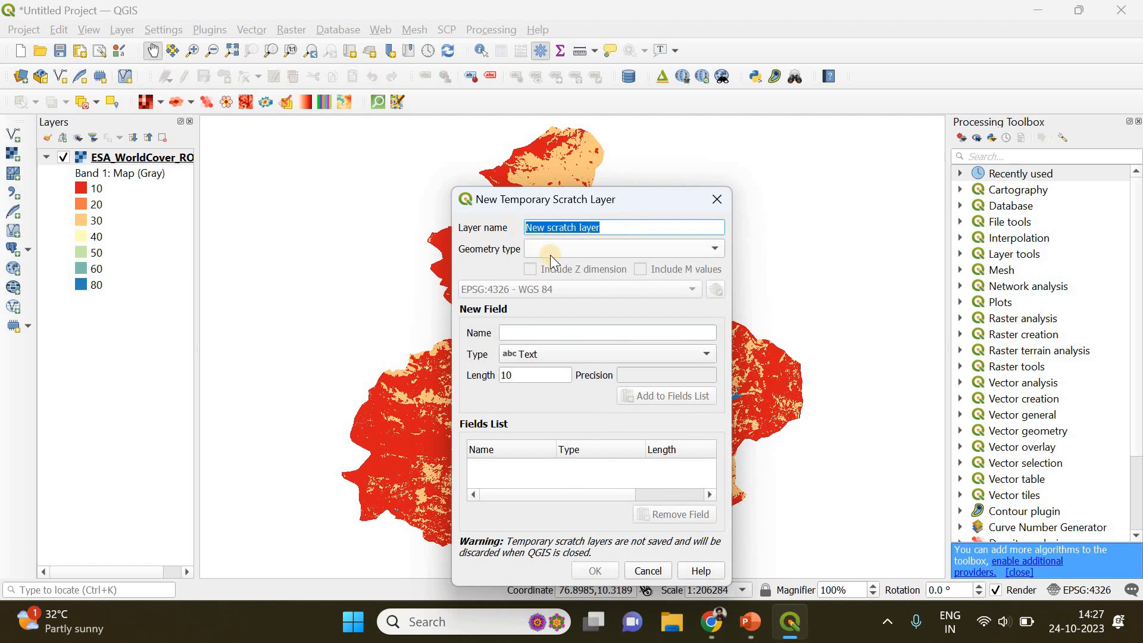
{"action": "type", "text": "point_locatio"}
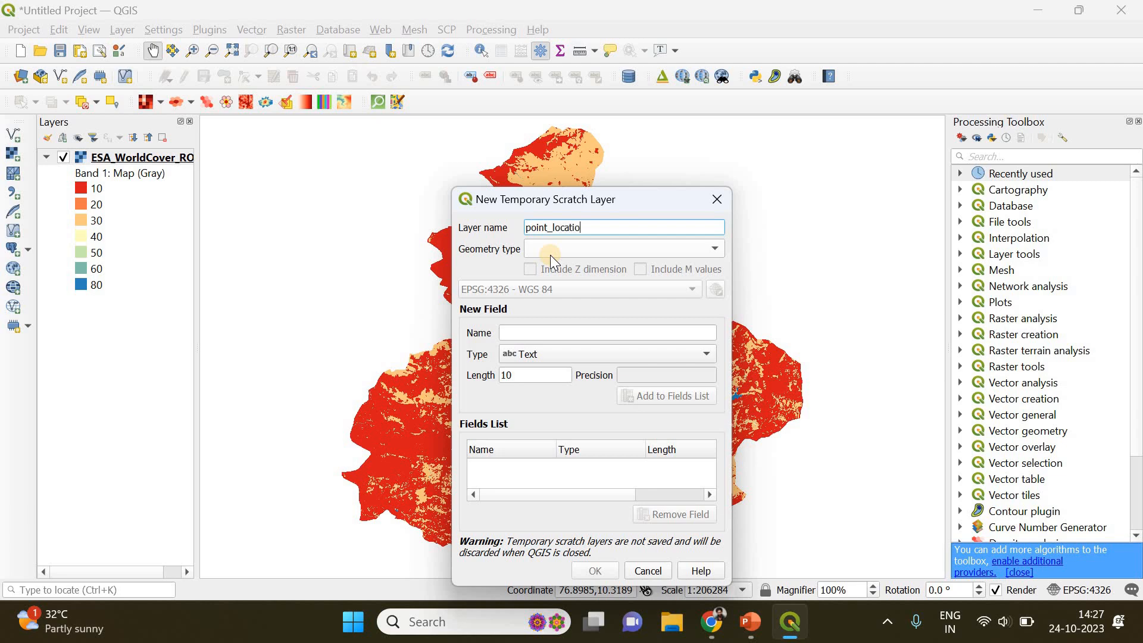
{"action": "left_click", "coordinate": [621, 249]}
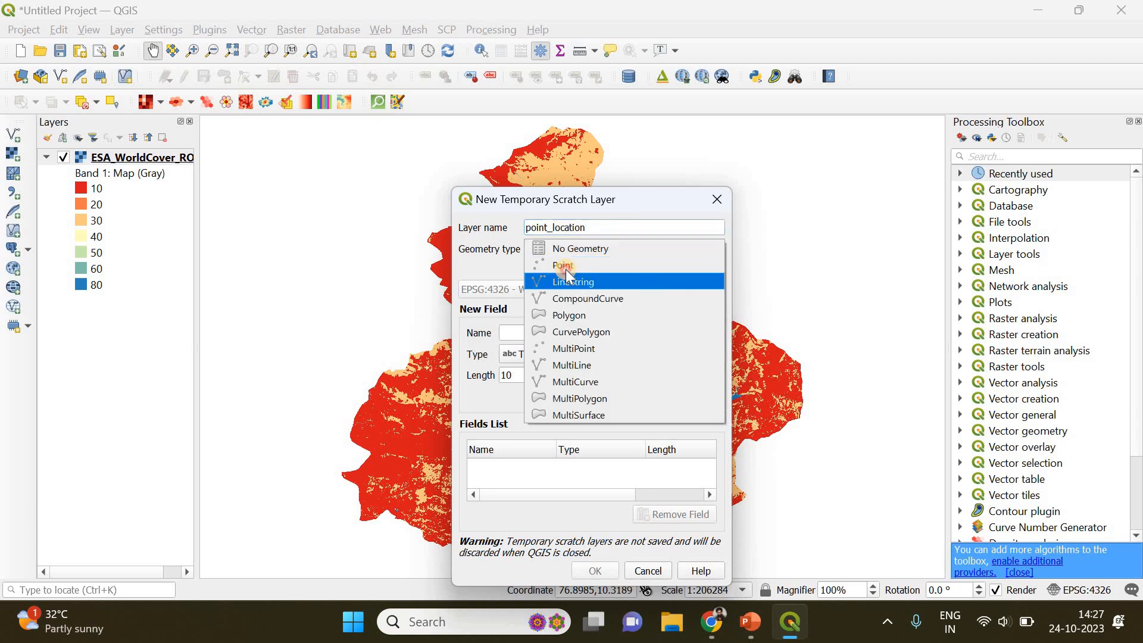
{"action": "left_click", "coordinate": [593, 570]}
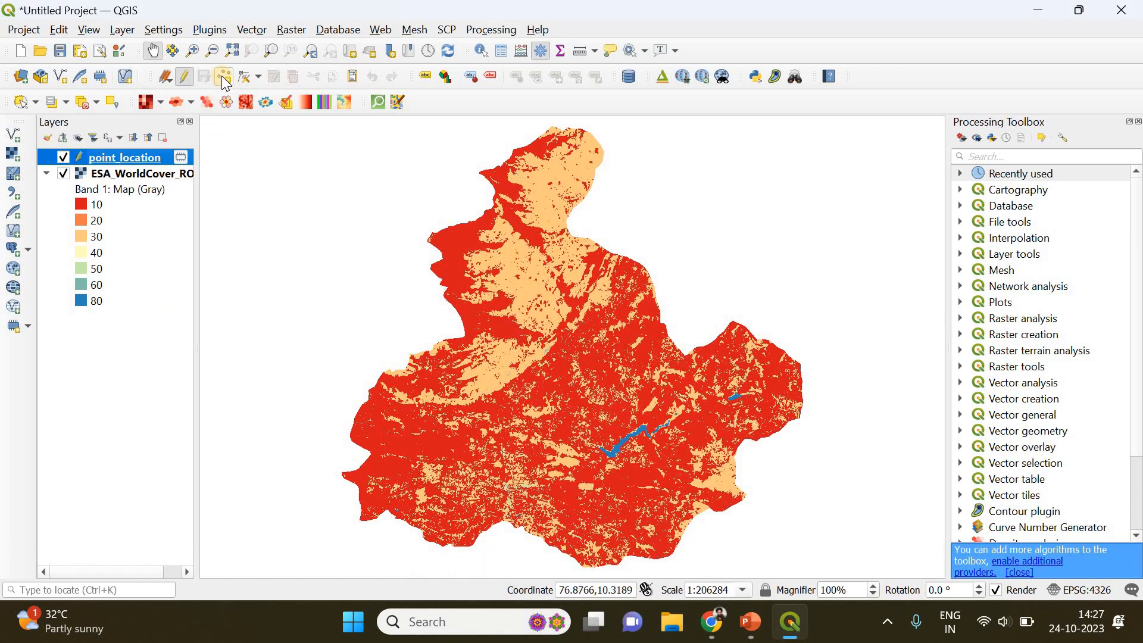
{"action": "left_click", "coordinate": [223, 76]}
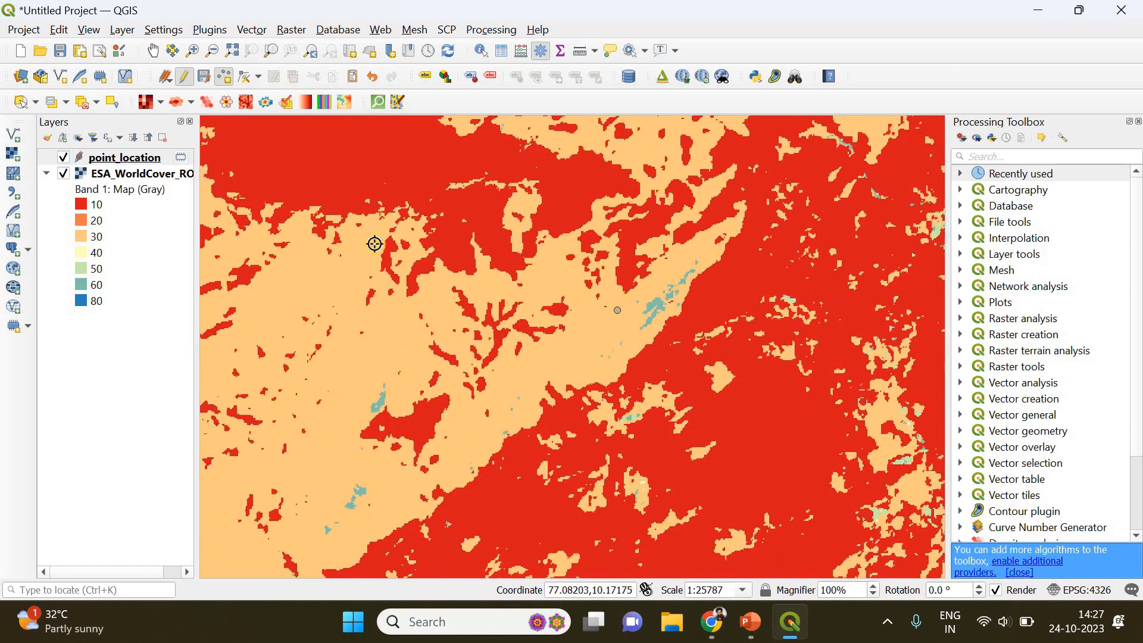
{"action": "right_click", "coordinate": [124, 158]}
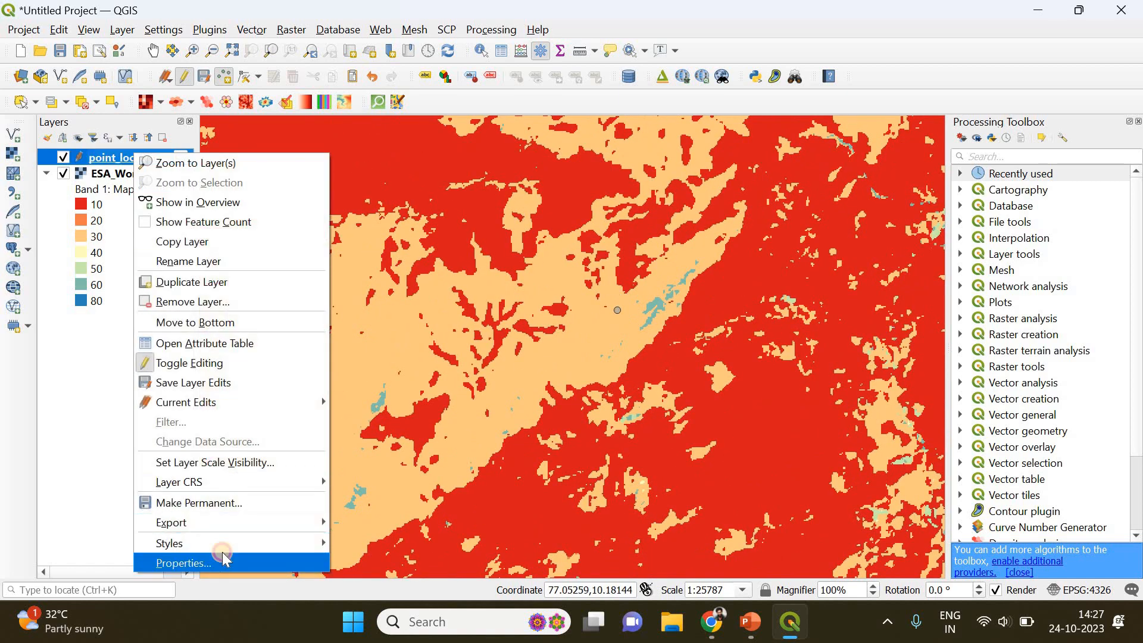
Style the point_location marker at size 2.8 mm with an orange colour
{"action": "left_click", "coordinate": [184, 563]}
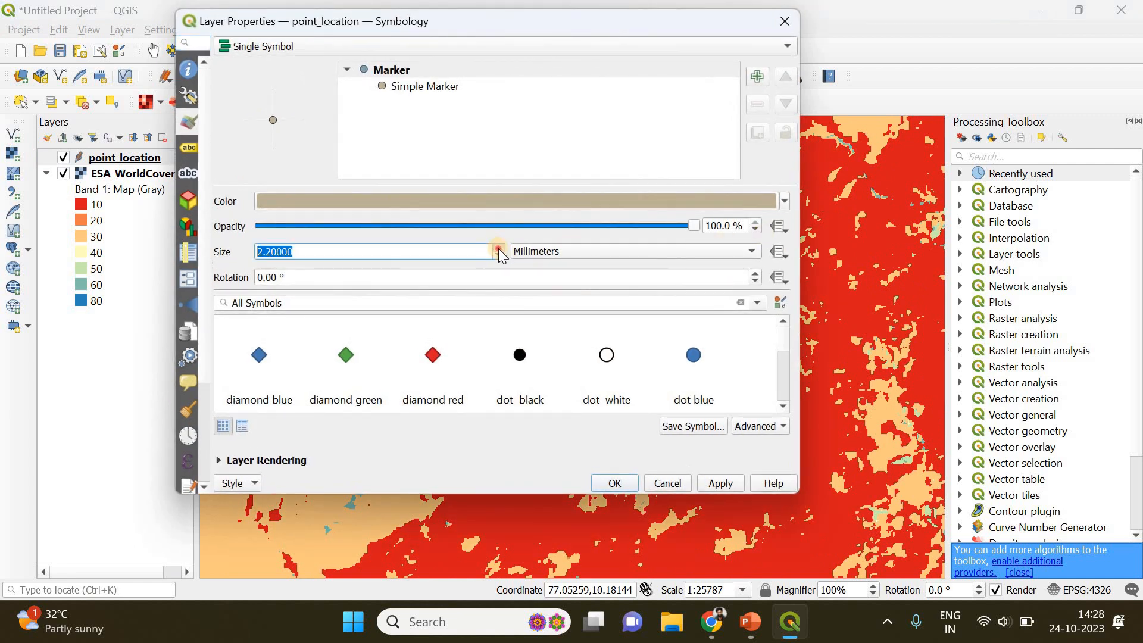
{"action": "left_click", "coordinate": [498, 247]}
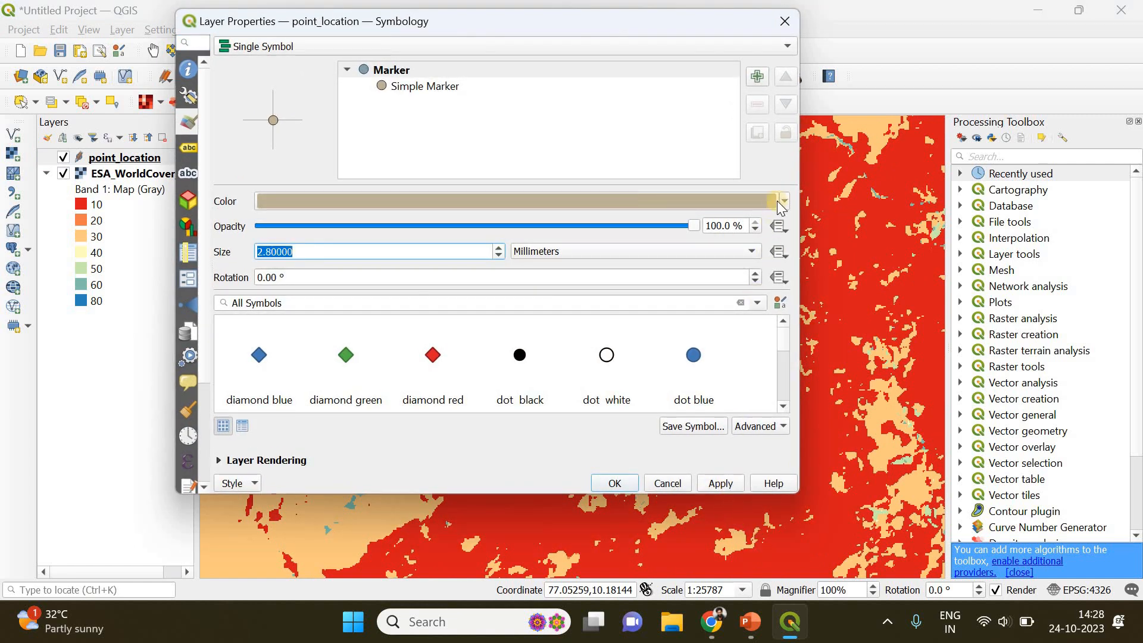
{"action": "left_click", "coordinate": [782, 201]}
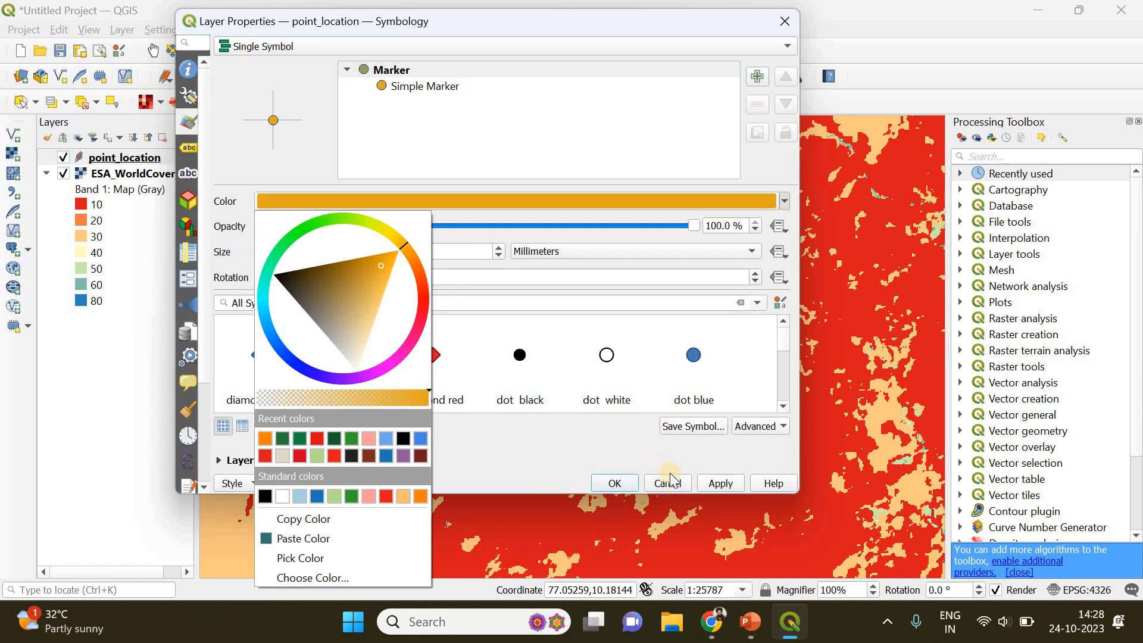
{"action": "left_click", "coordinate": [665, 484]}
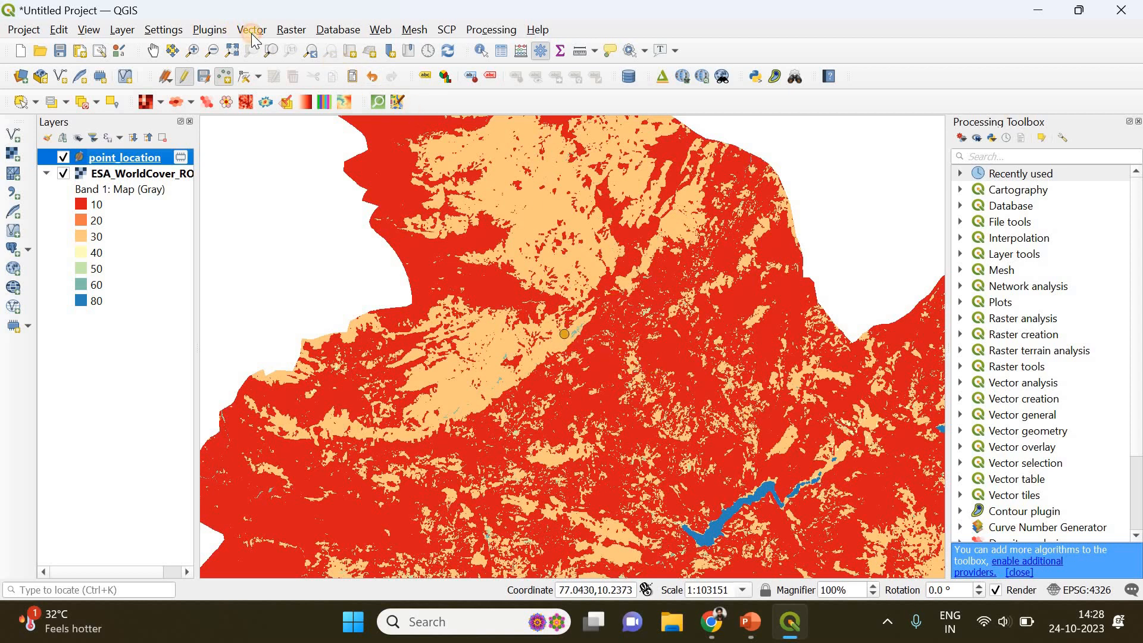
Start the Buffer geoprocessing tool with point_location as the input layer
{"action": "left_click", "coordinate": [252, 29]}
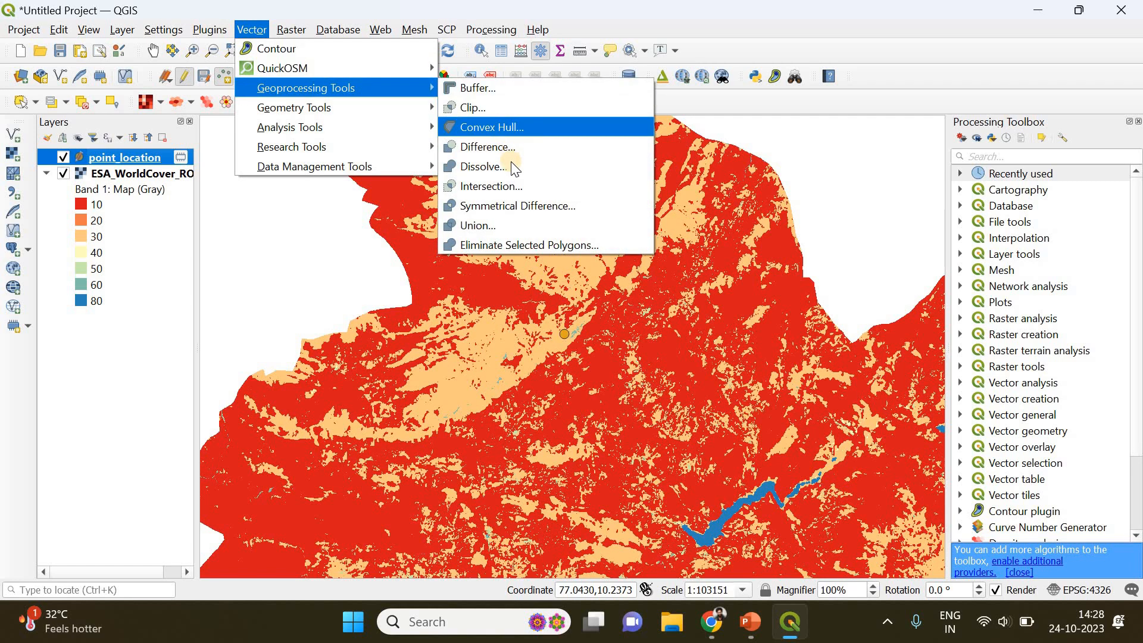
{"action": "mouse_move", "coordinate": [502, 89]}
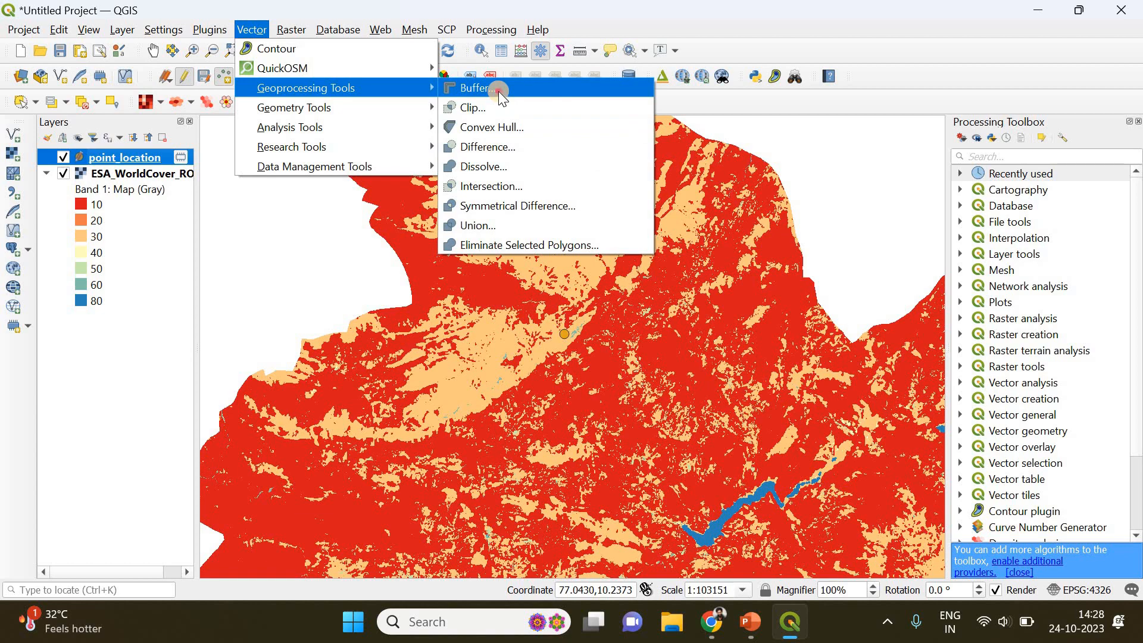
{"action": "left_click", "coordinate": [475, 88]}
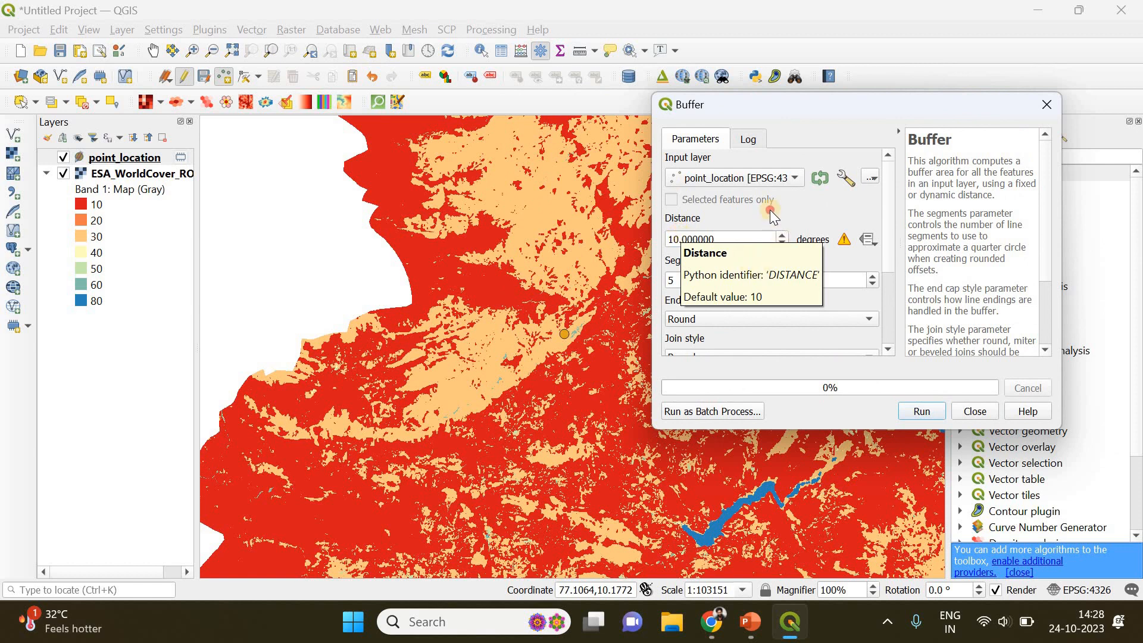
{"action": "mouse_move", "coordinate": [813, 252]}
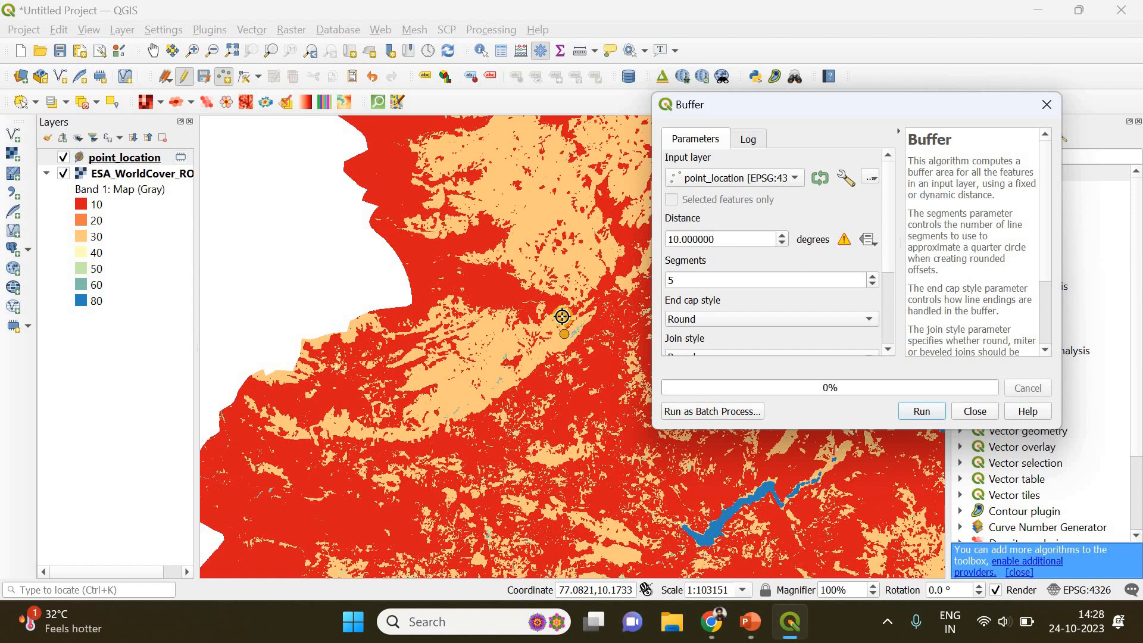
{"action": "mouse_move", "coordinate": [579, 254]}
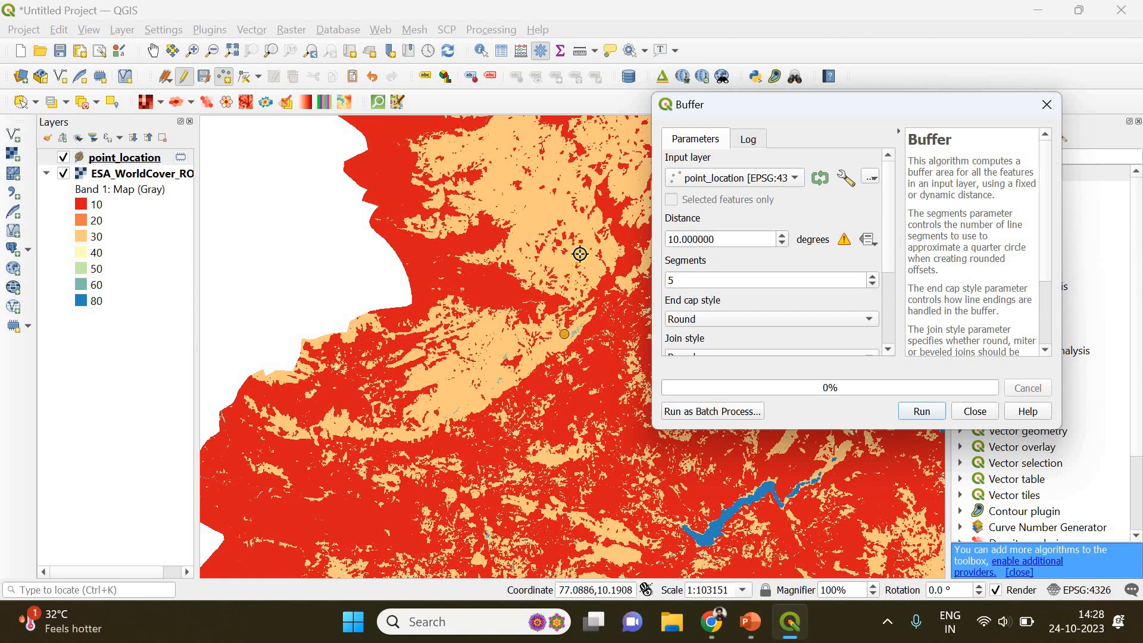
{"action": "mouse_move", "coordinate": [979, 561]}
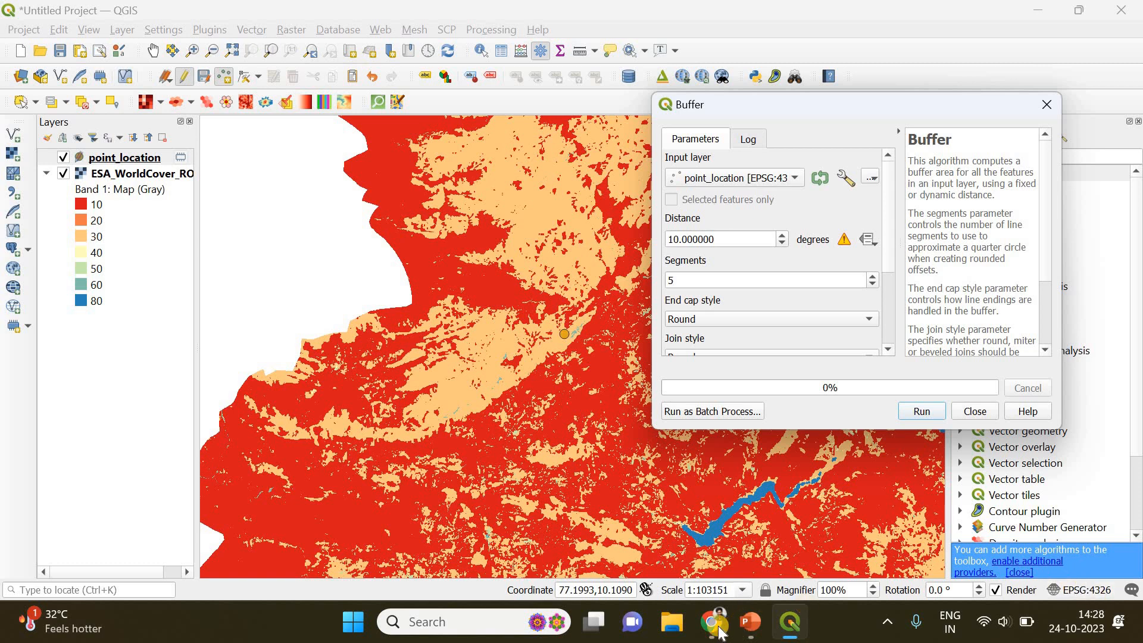
In ChatGPT, find and select the result that 5 km at Munnar is about 0.0450 degrees
{"action": "left_click", "coordinate": [710, 622]}
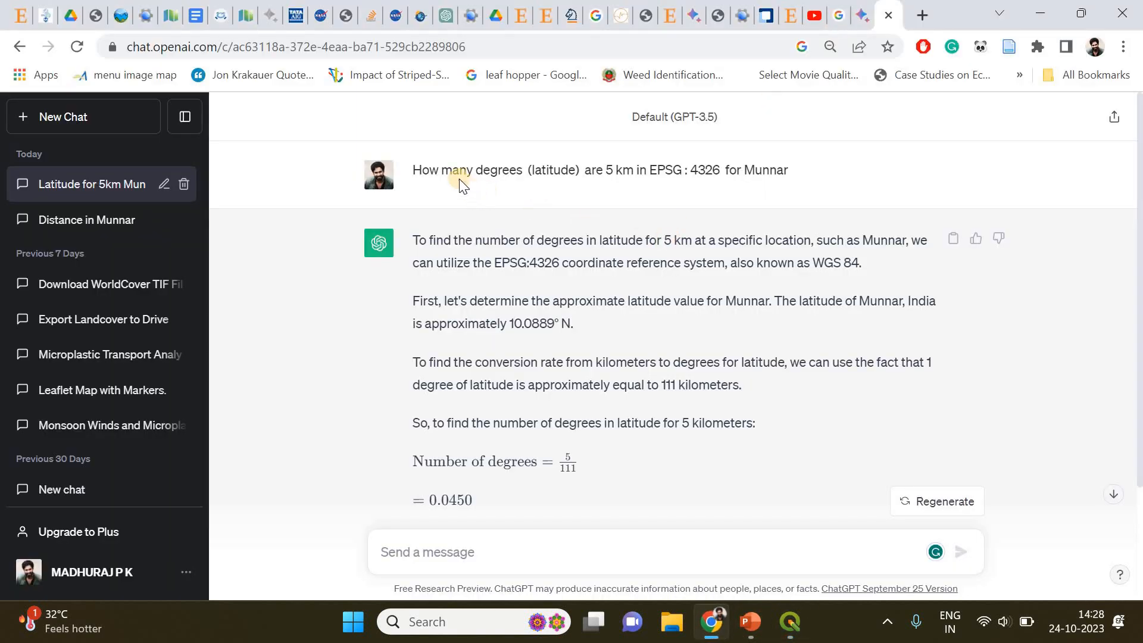
{"action": "double_click", "coordinate": [427, 170]}
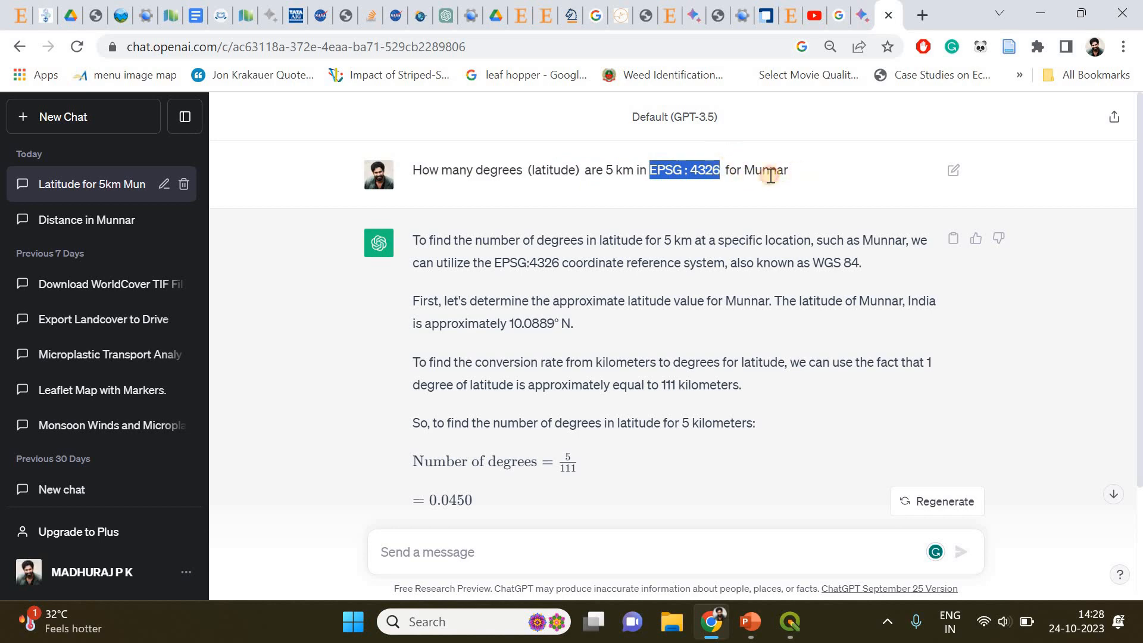
{"action": "scroll", "scroll_direction": "down", "scroll_amount": 3}
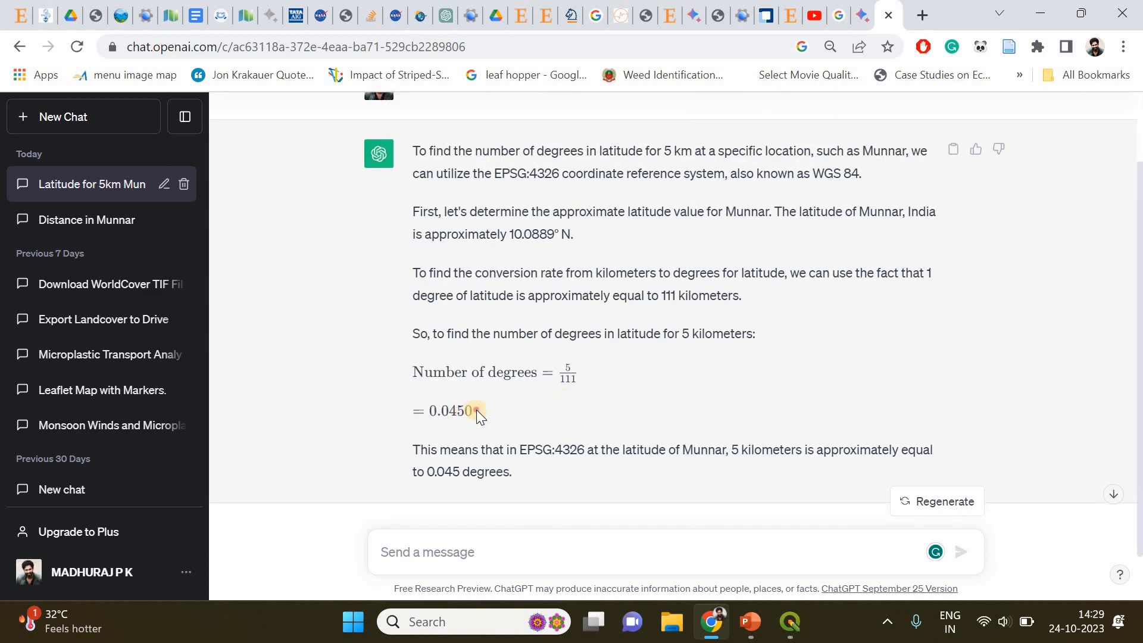
{"action": "double_click", "coordinate": [450, 410]}
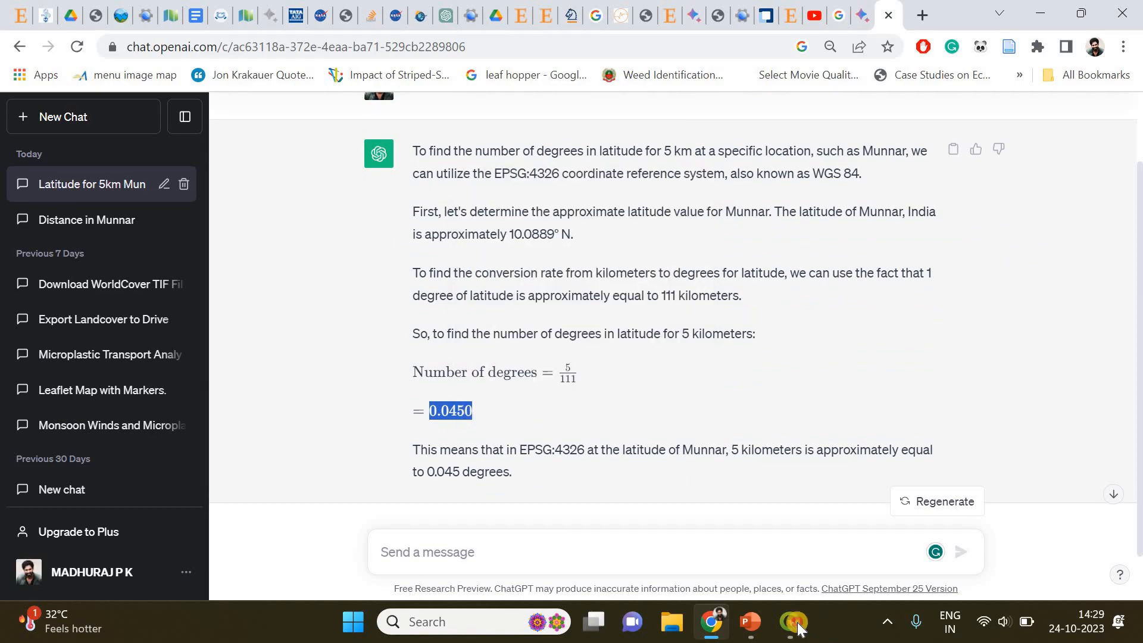
Run the buffer around point_location with a distance of 0.0450 degrees
{"action": "left_click", "coordinate": [788, 622]}
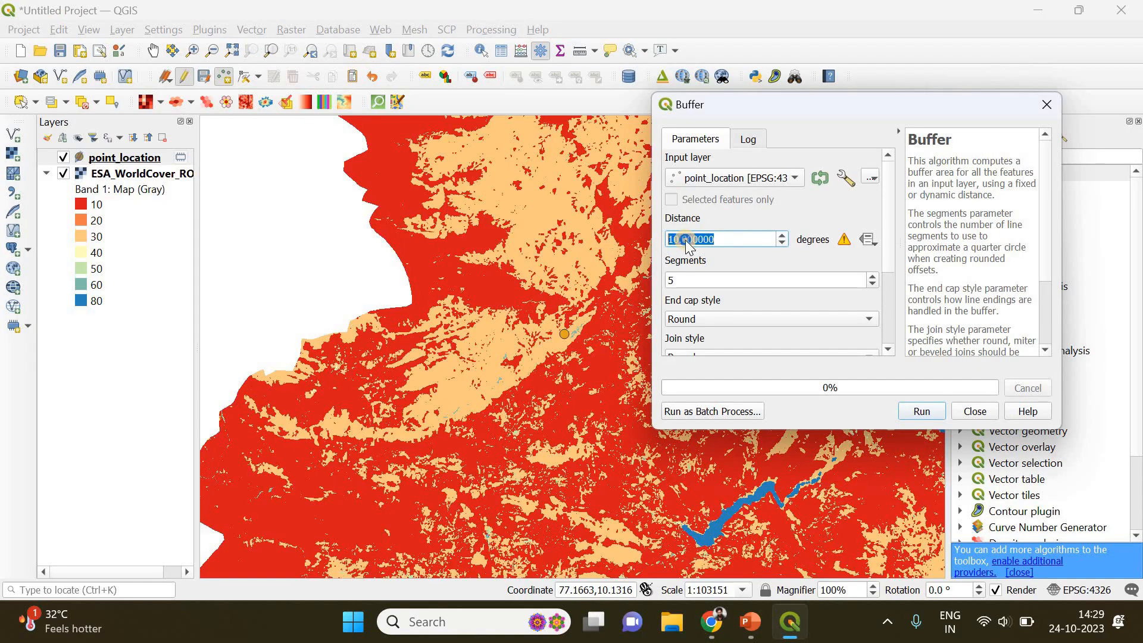
{"action": "type", "text": "0.0450"}
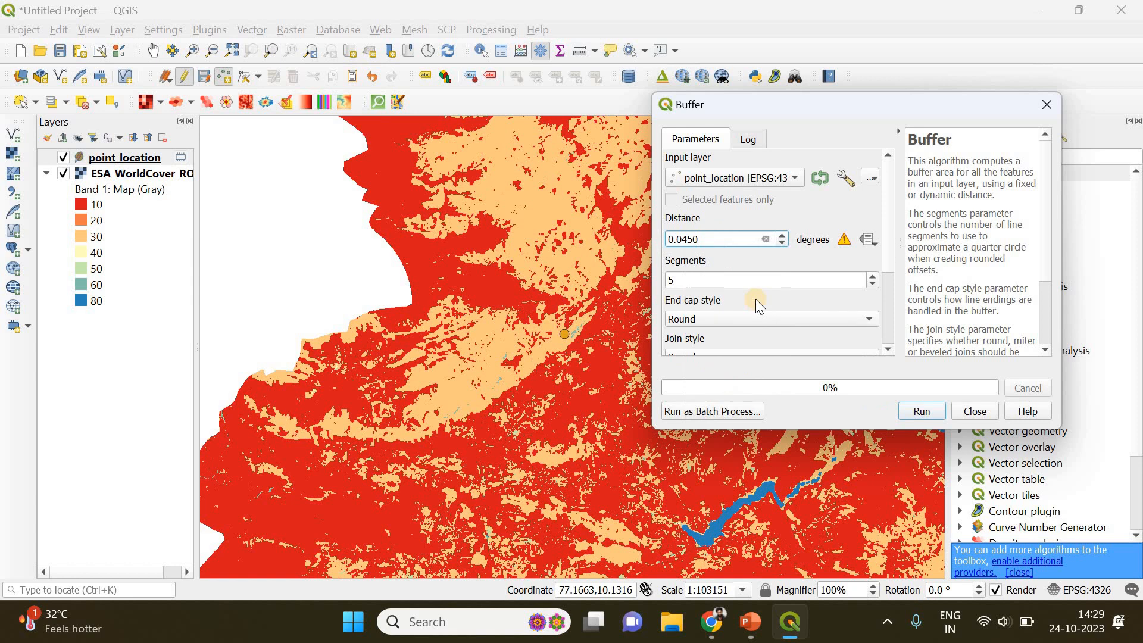
{"action": "mouse_move", "coordinate": [756, 300]}
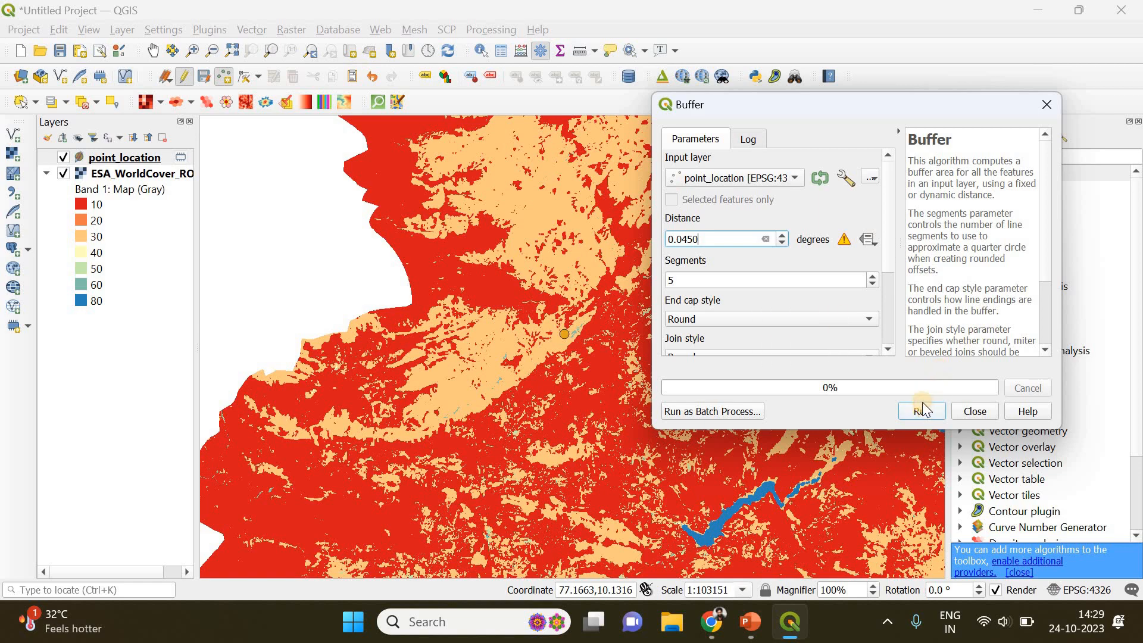
{"action": "left_click", "coordinate": [921, 411]}
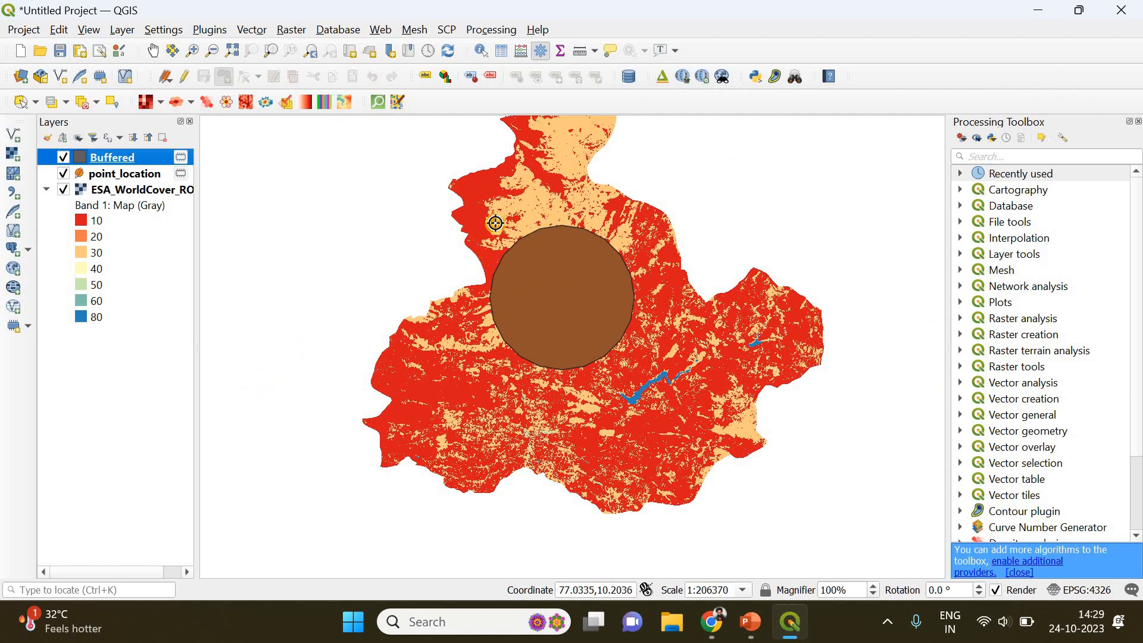
Lower the Buffered layer's fill opacity so land-cover classes show through the circle
{"action": "right_click", "coordinate": [112, 157]}
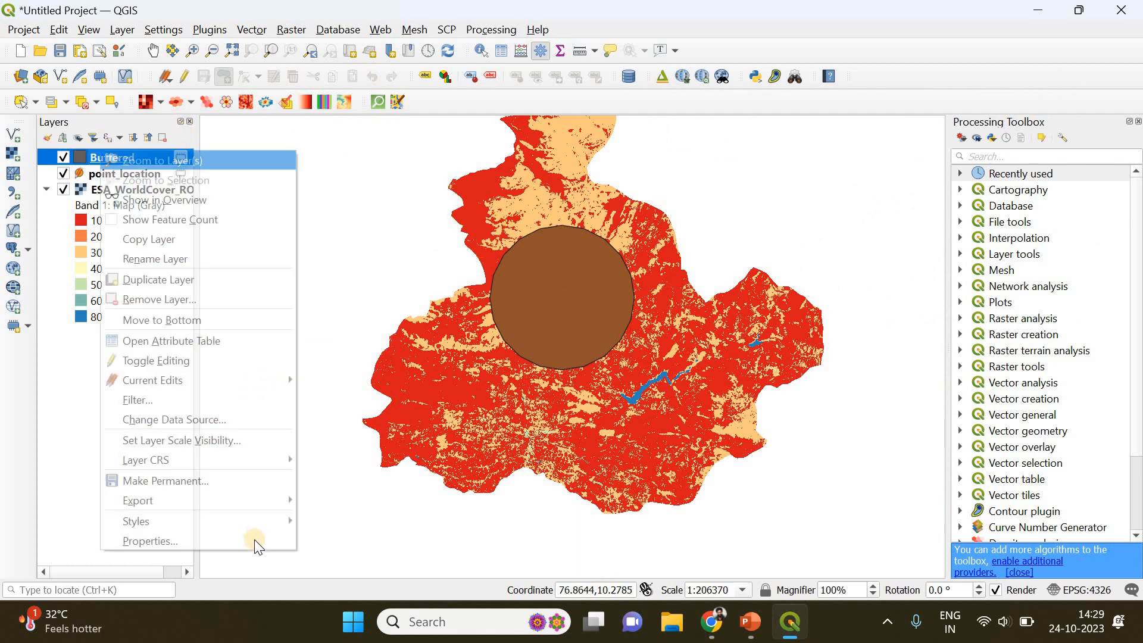
{"action": "left_click", "coordinate": [151, 540]}
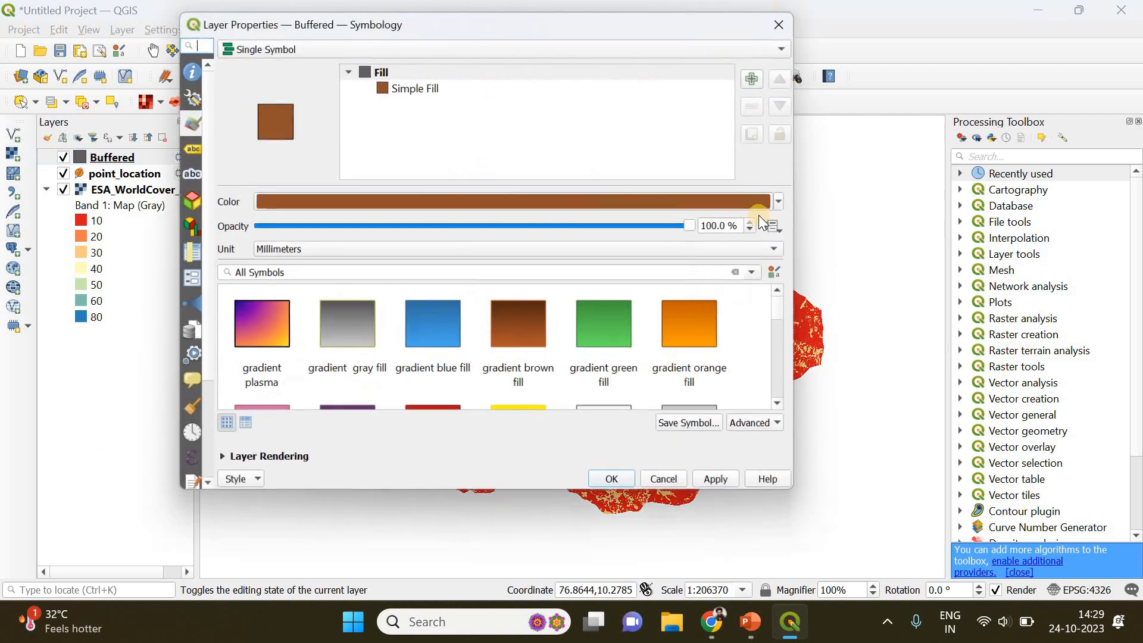
{"action": "left_click", "coordinate": [777, 201]}
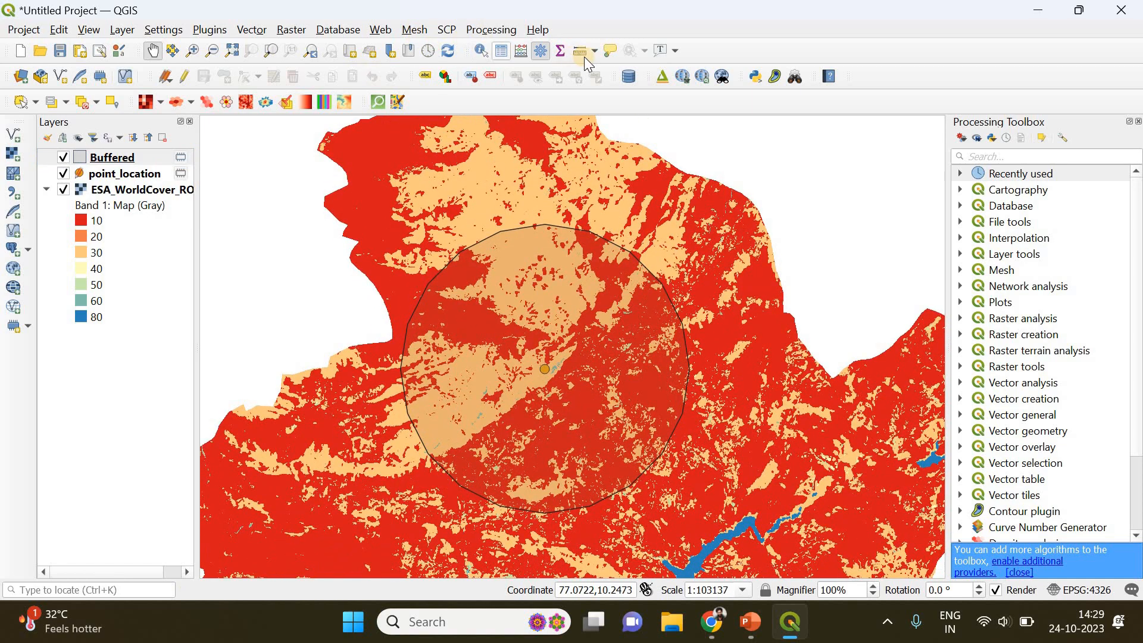
Measure from the point to the buffer edge in kilometres, confirming the roughly 5 km radius
{"action": "left_click", "coordinate": [577, 50]}
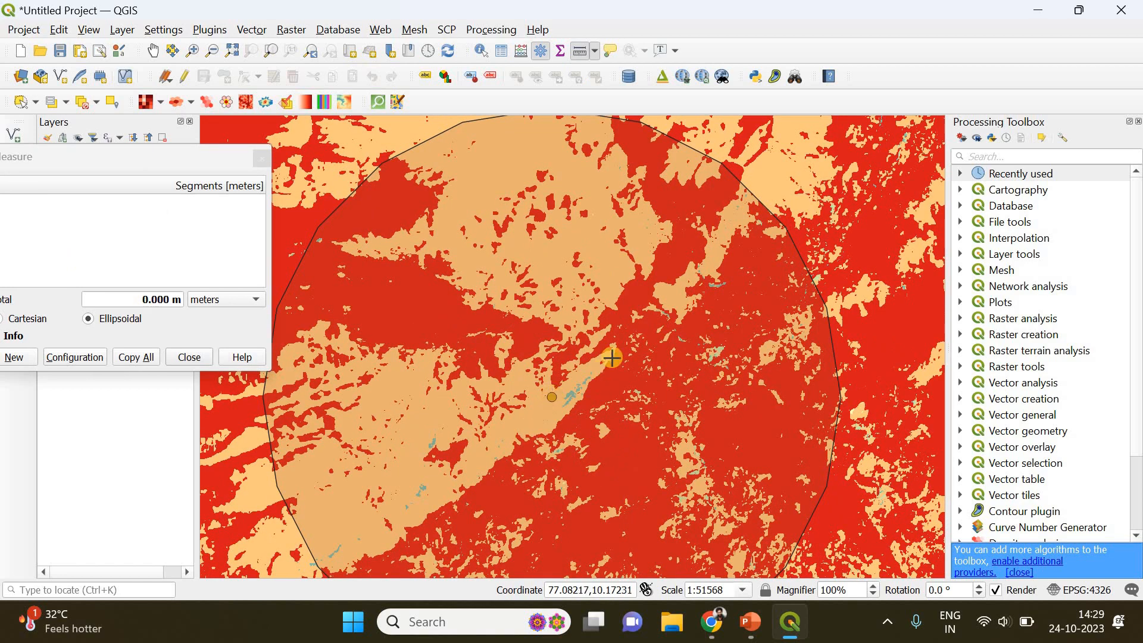
{"action": "left_click", "coordinate": [762, 204]}
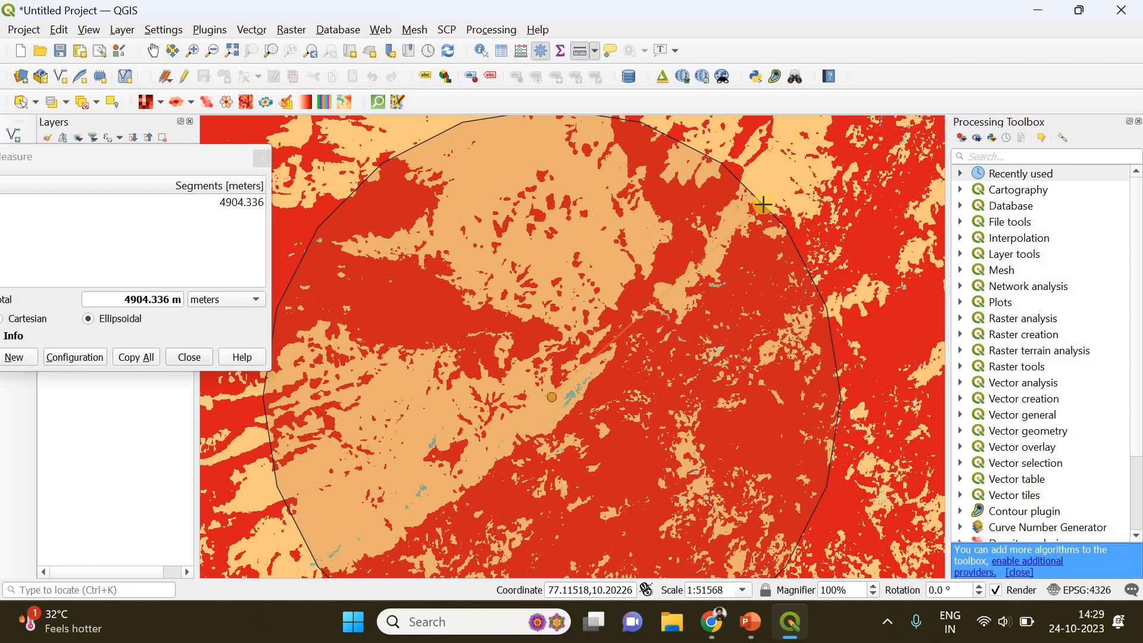
{"action": "left_click", "coordinate": [252, 299]}
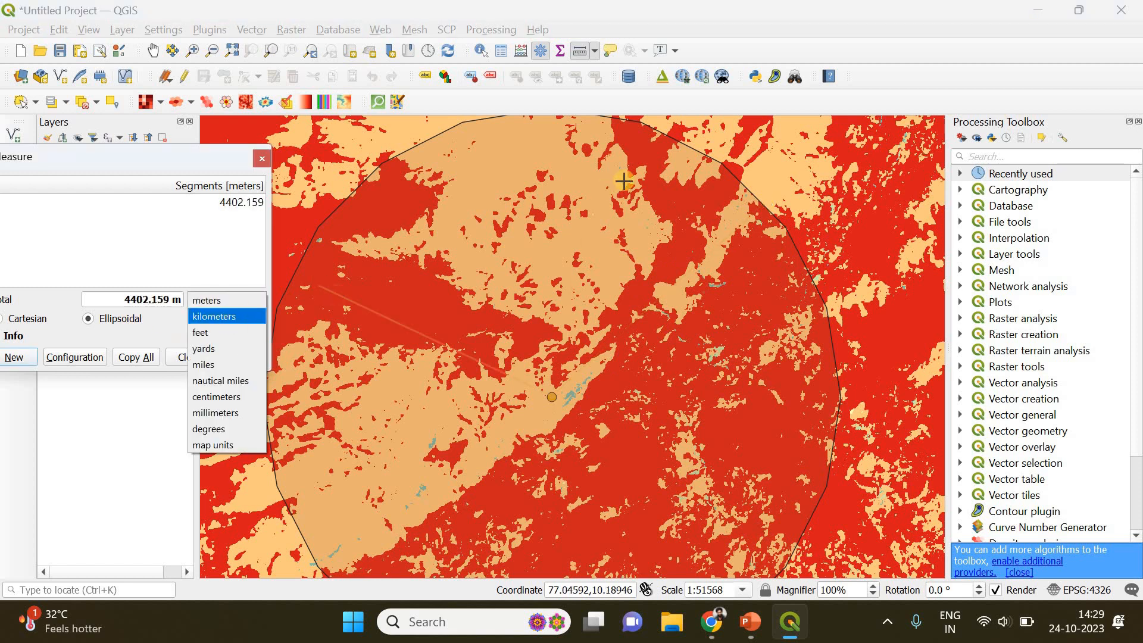
{"action": "left_click", "coordinate": [213, 316]}
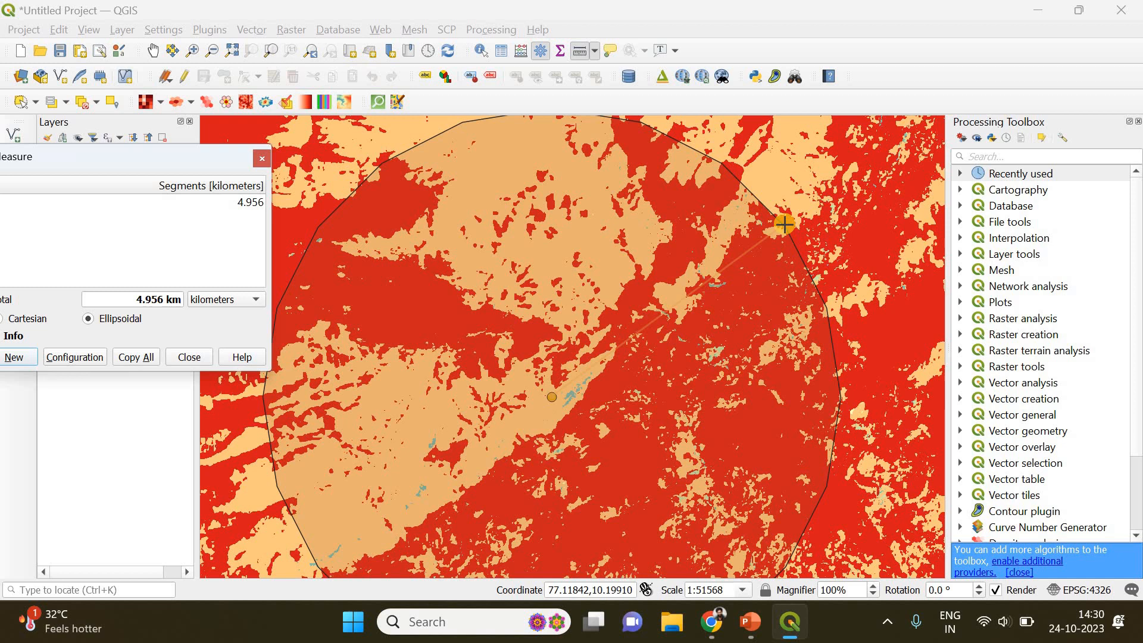
{"action": "mouse_move", "coordinate": [783, 235]}
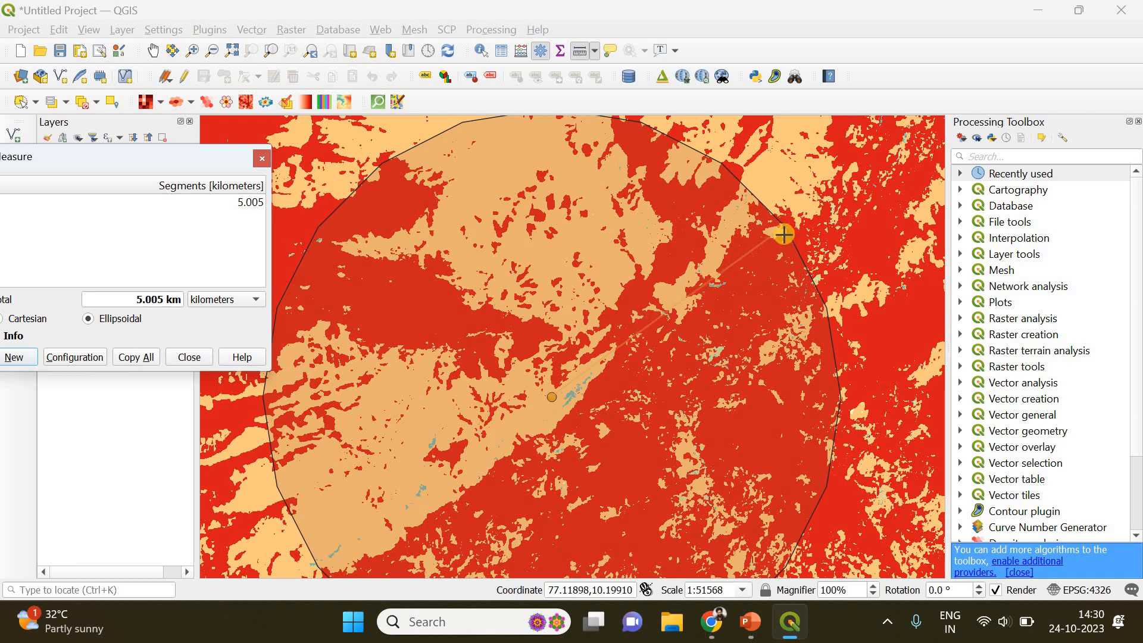
{"action": "mouse_move", "coordinate": [794, 215]}
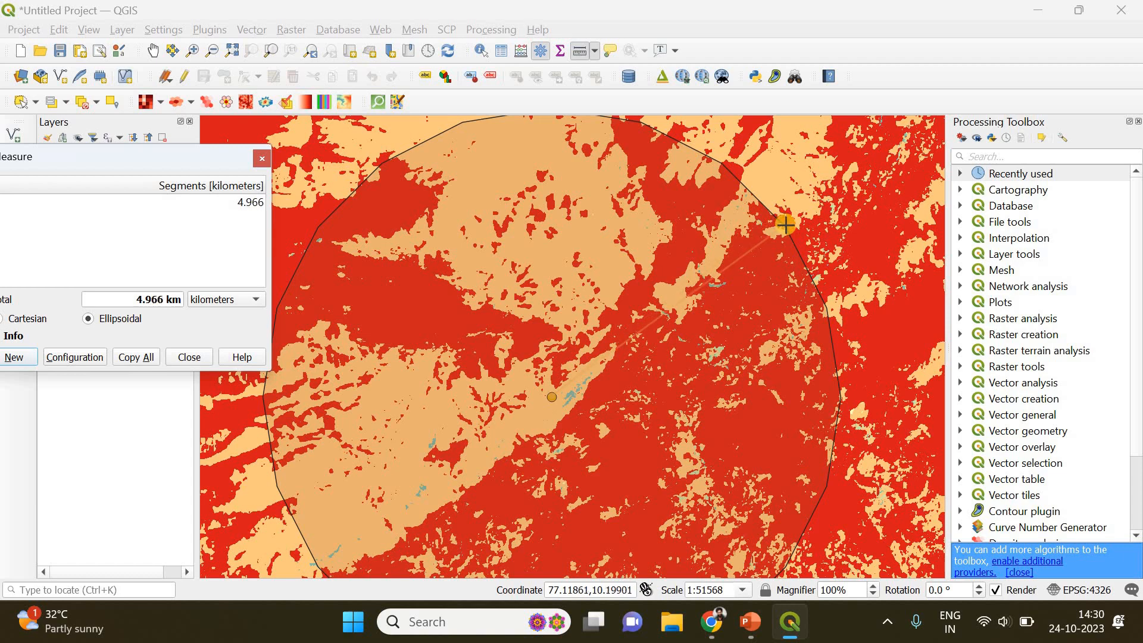
{"action": "mouse_move", "coordinate": [381, 255]}
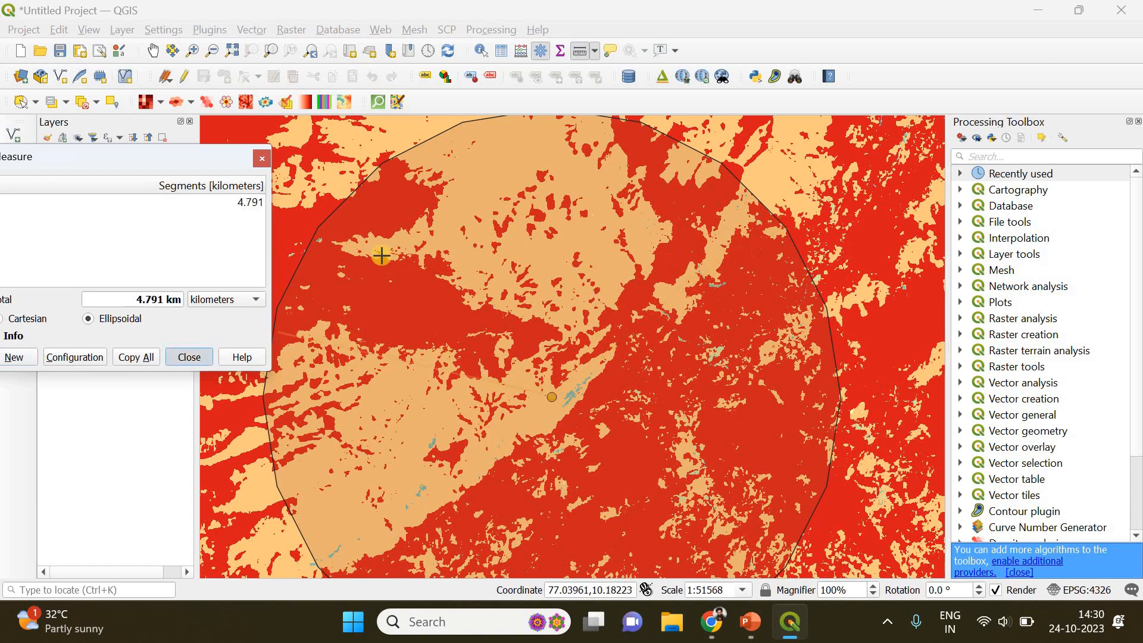
{"action": "left_click", "coordinate": [188, 357]}
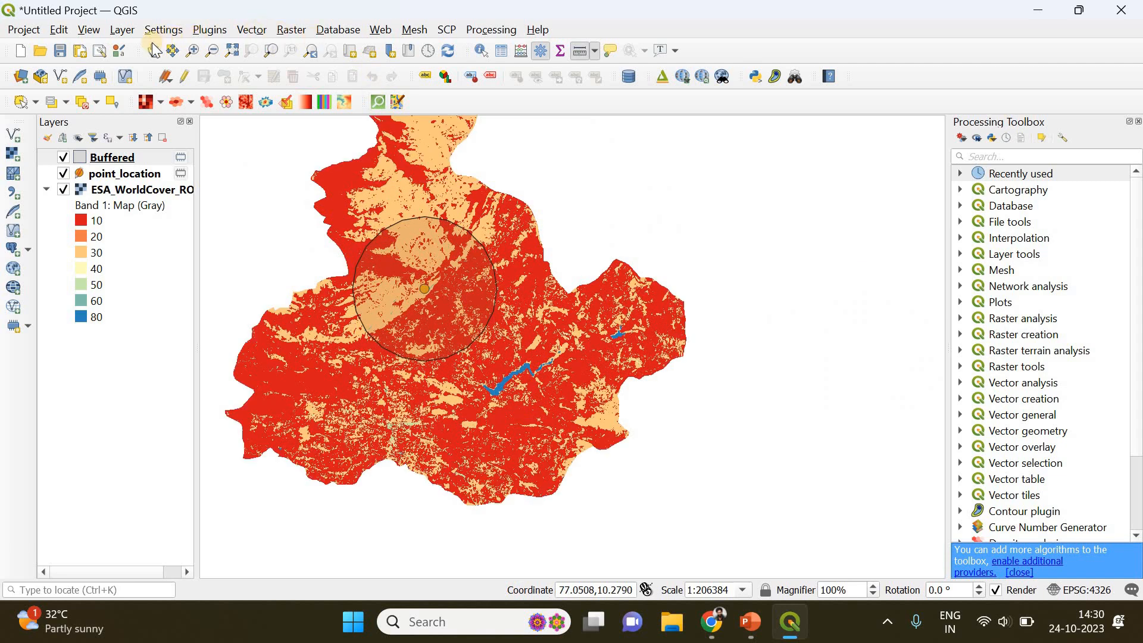
Search the Processing Toolbox for 'zonal' and launch the Zonal histogram algorithm
{"action": "left_click_drag", "start_coordinate": [423, 289], "coordinate": [489, 314]}
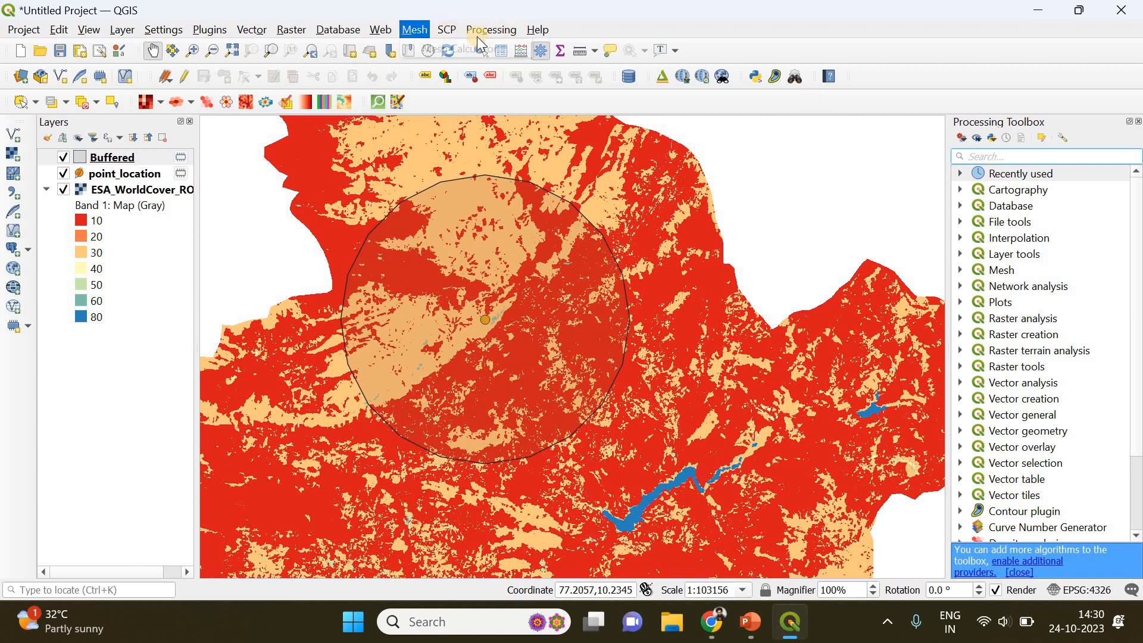
{"action": "left_click", "coordinate": [490, 29]}
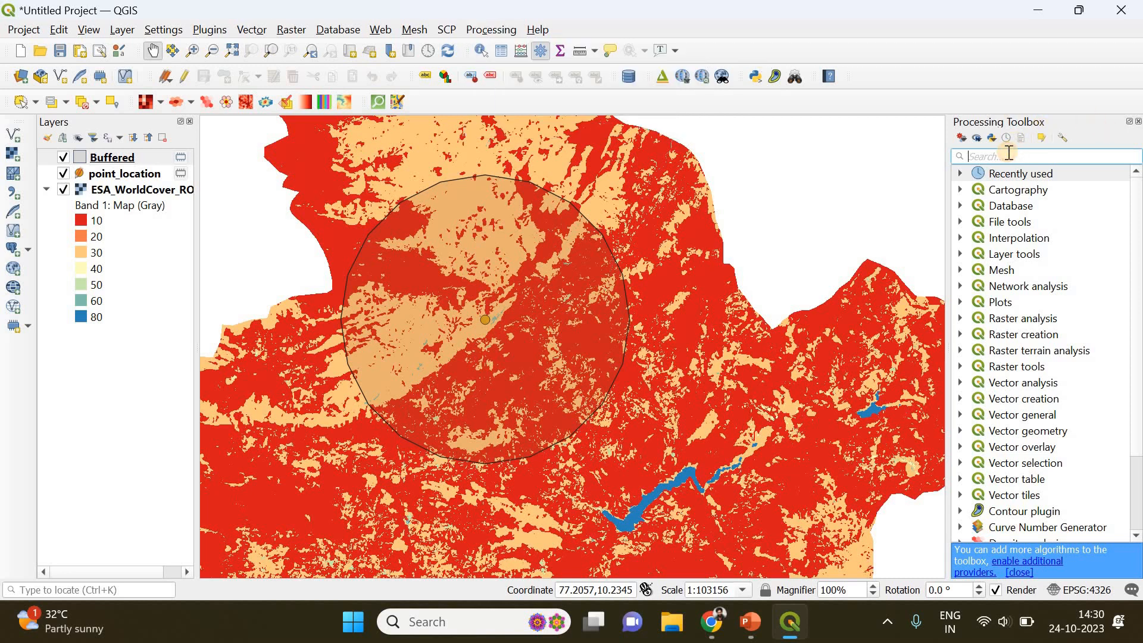
{"action": "type", "text": "zonal"}
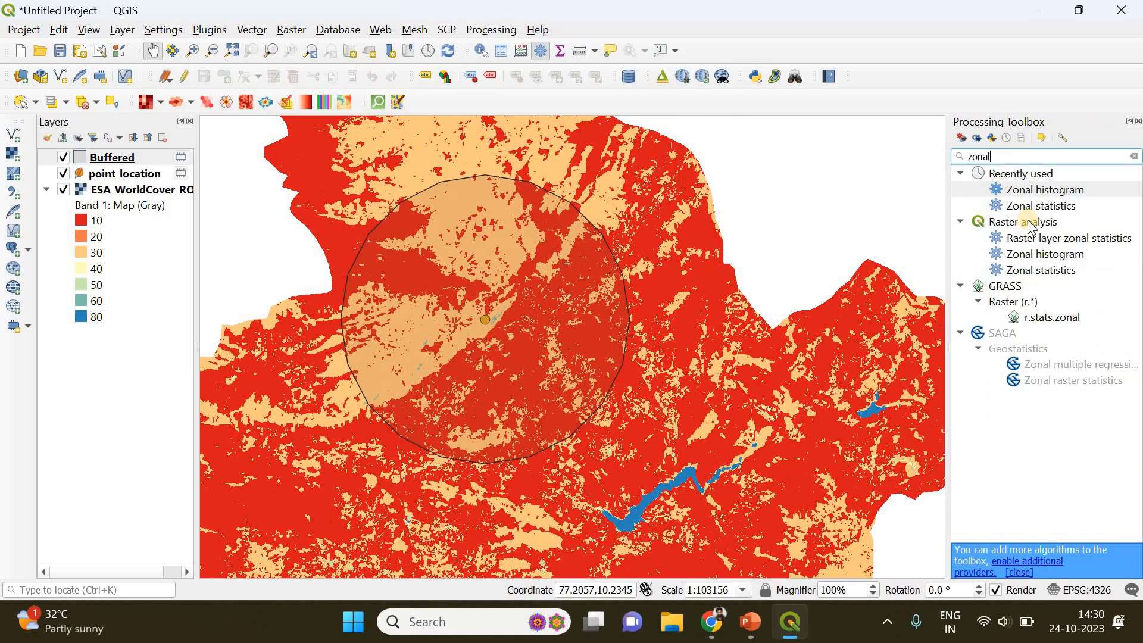
{"action": "left_click", "coordinate": [1047, 189]}
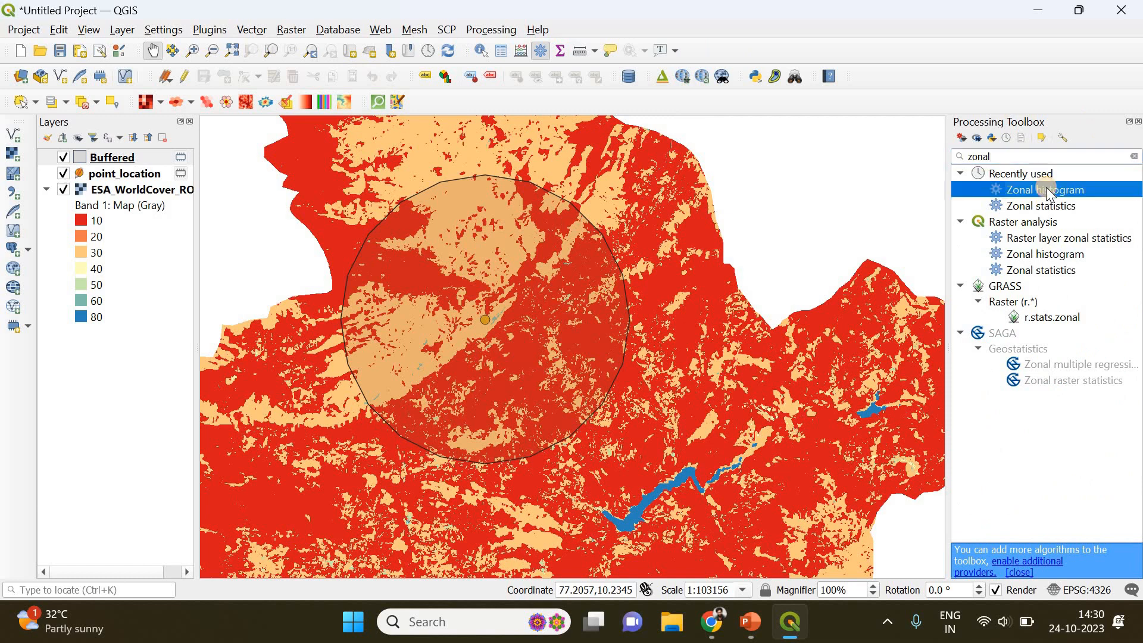
{"action": "double_click", "coordinate": [1041, 189]}
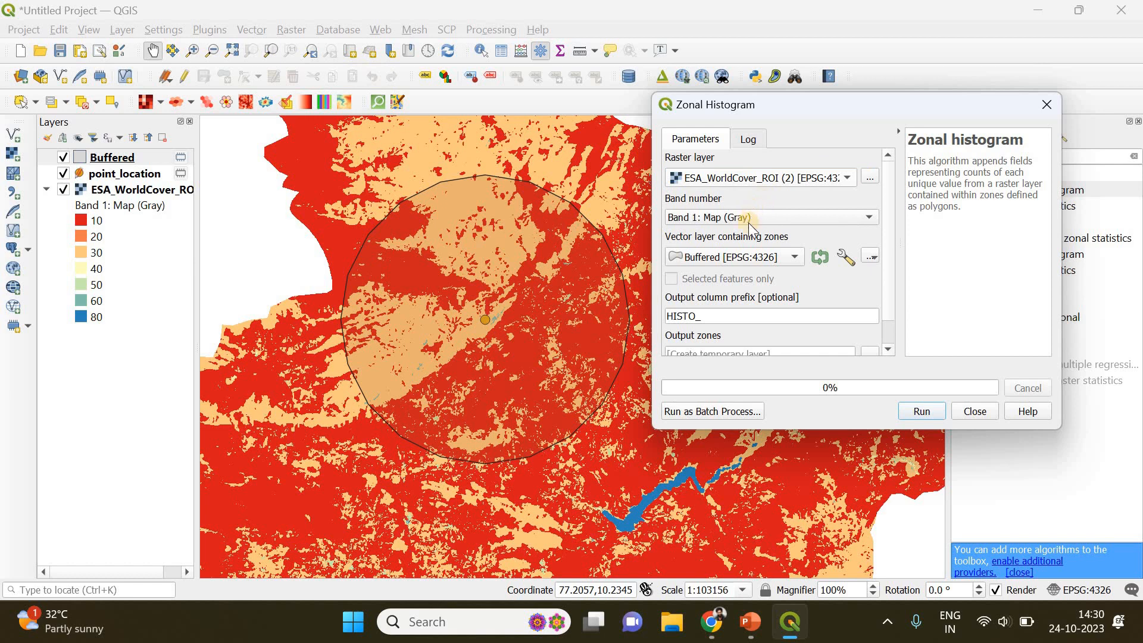
{"action": "mouse_move", "coordinate": [569, 345]}
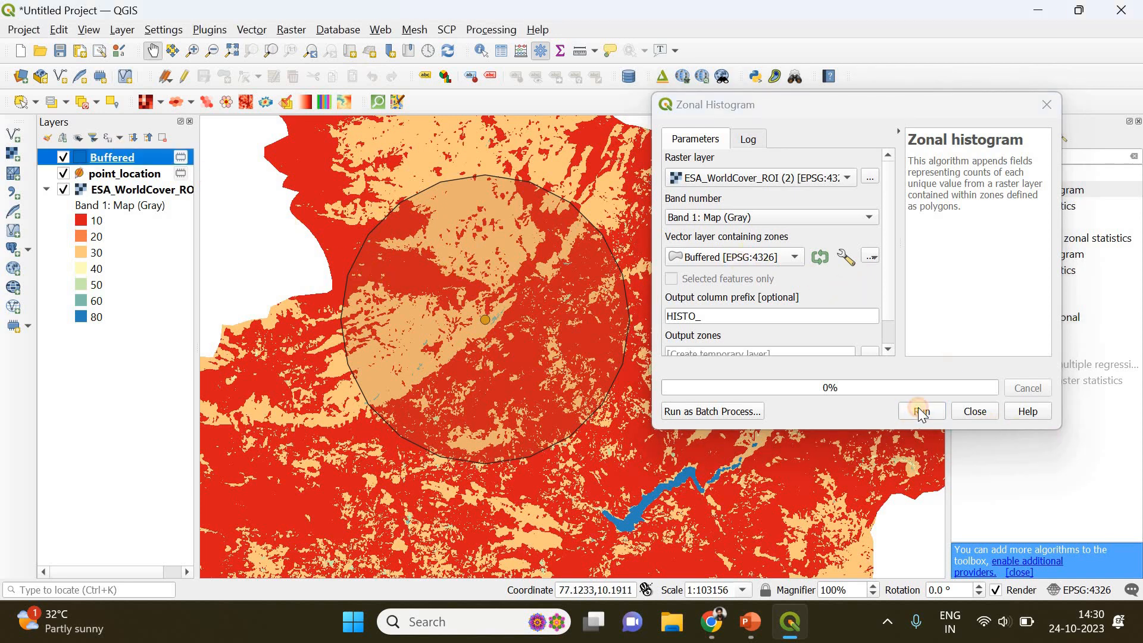
Run Zonal histogram with ESA_WorldCover_ROI raster and Buffered zones, adding the Output zones layer
{"action": "left_click", "coordinate": [921, 411]}
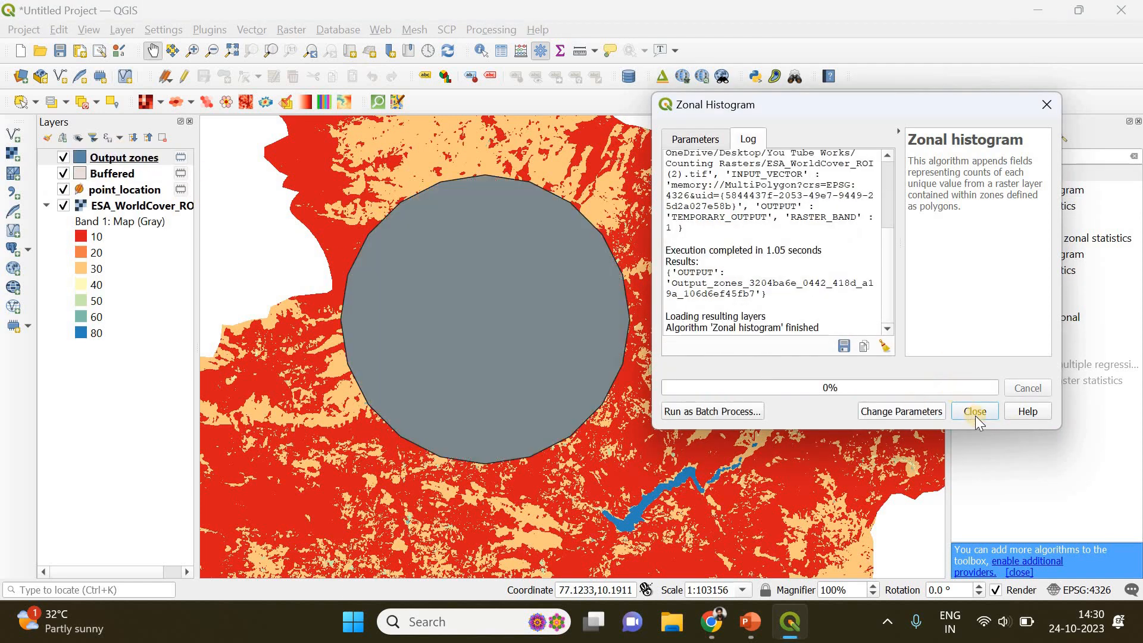
{"action": "left_click", "coordinate": [974, 411]}
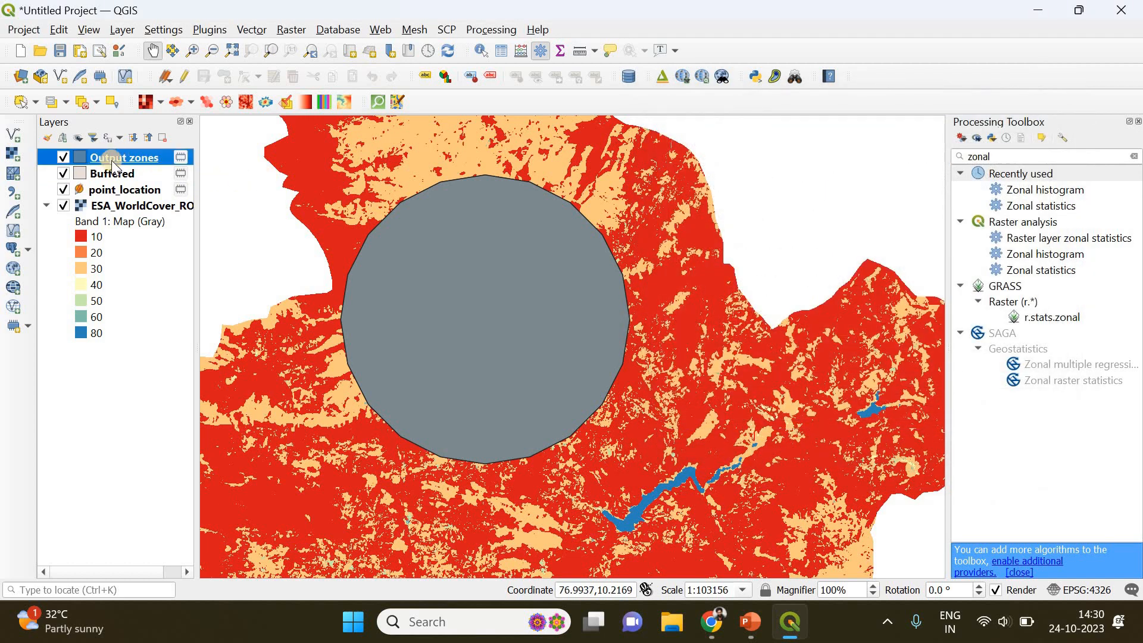
View the Output zones attribute table and copy the HISTO_40 pixel count of 40
{"action": "right_click", "coordinate": [124, 157]}
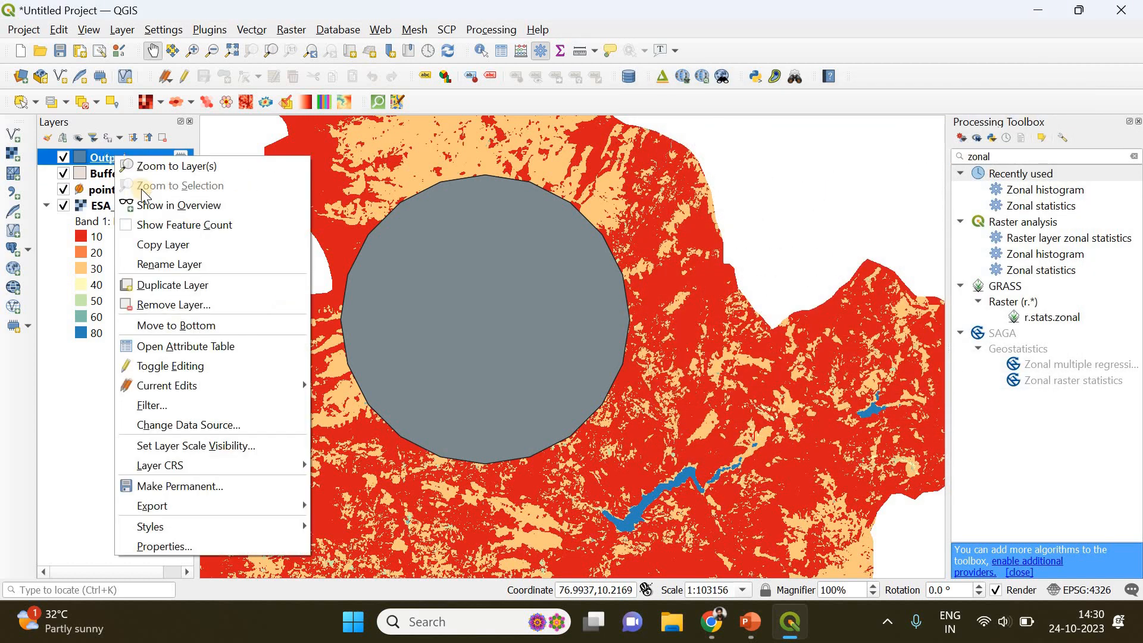
{"action": "mouse_move", "coordinate": [193, 345]}
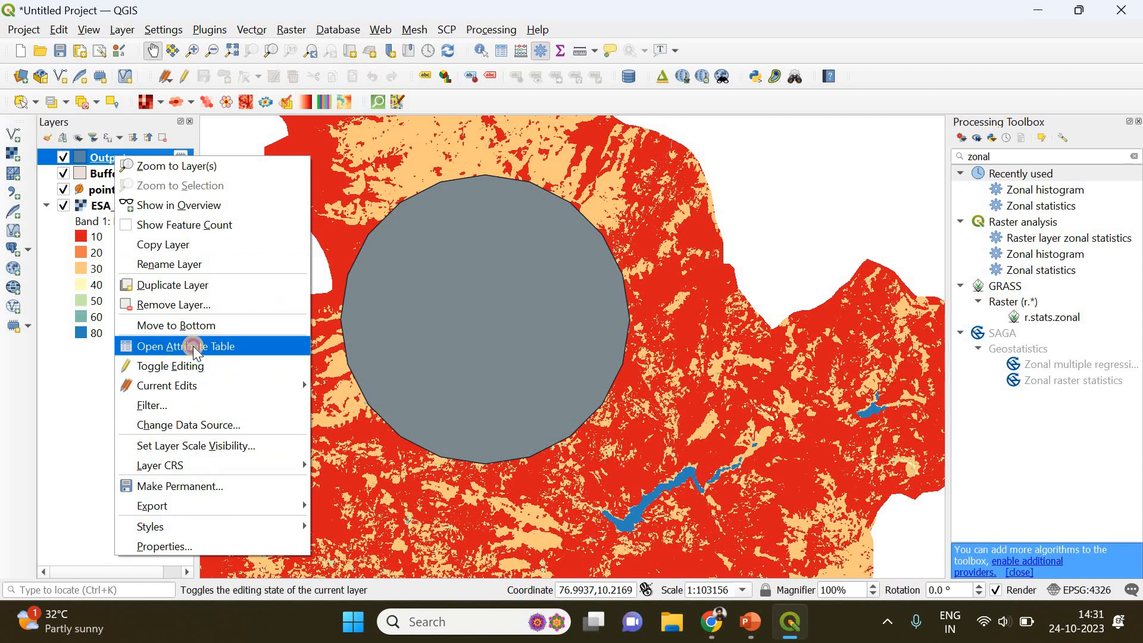
{"action": "left_click", "coordinate": [190, 346]}
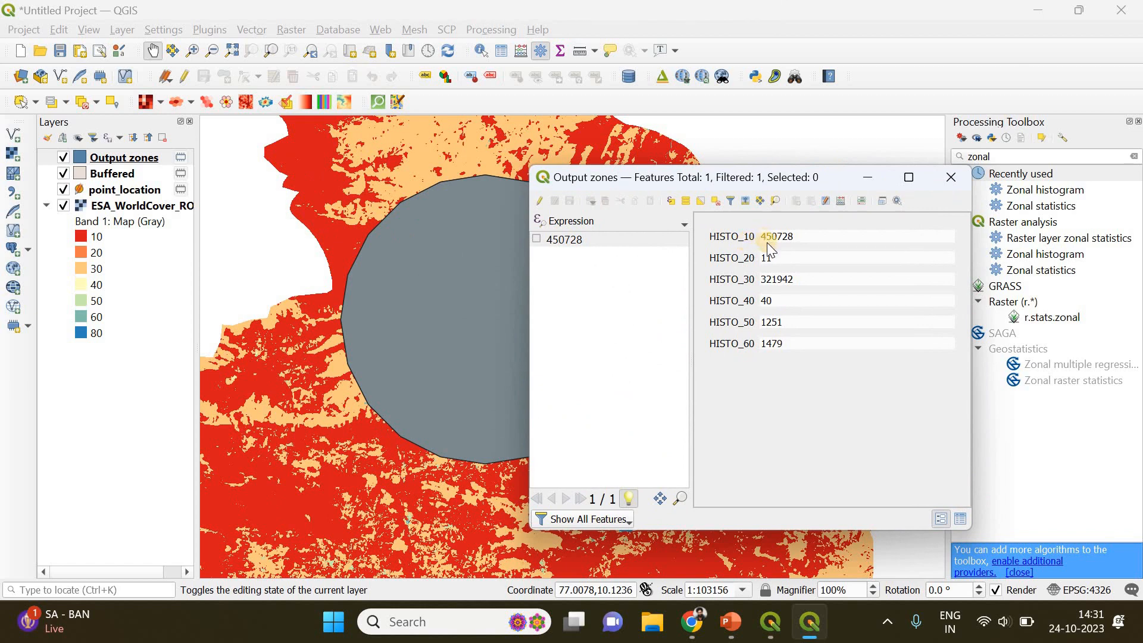
{"action": "mouse_move", "coordinate": [777, 250]}
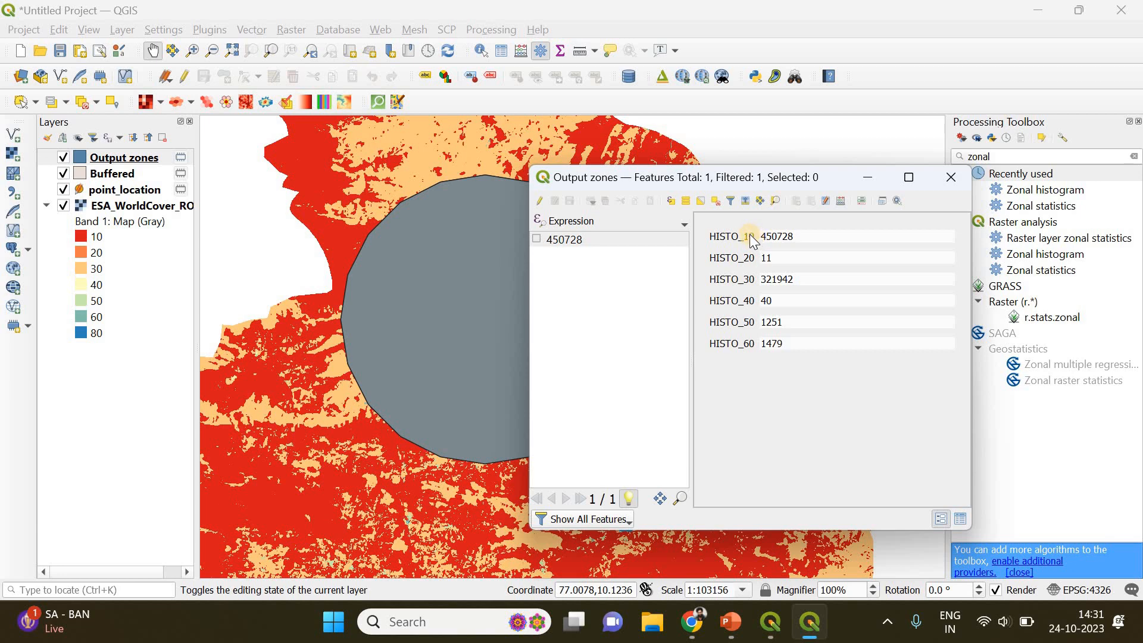
{"action": "mouse_move", "coordinate": [767, 317]}
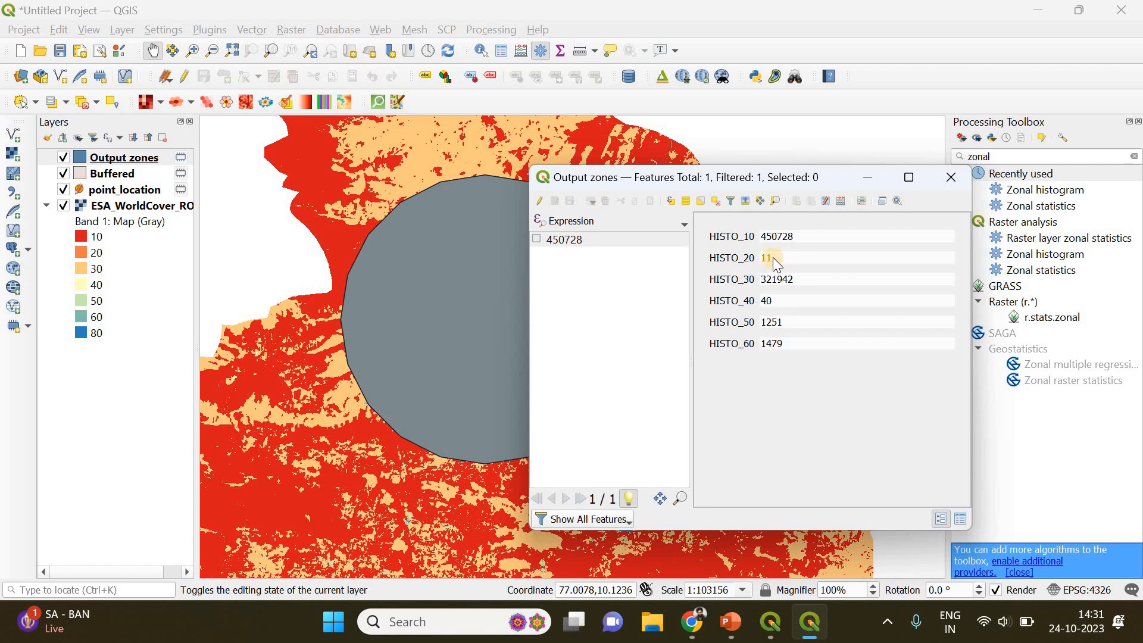
{"action": "mouse_move", "coordinate": [740, 283]}
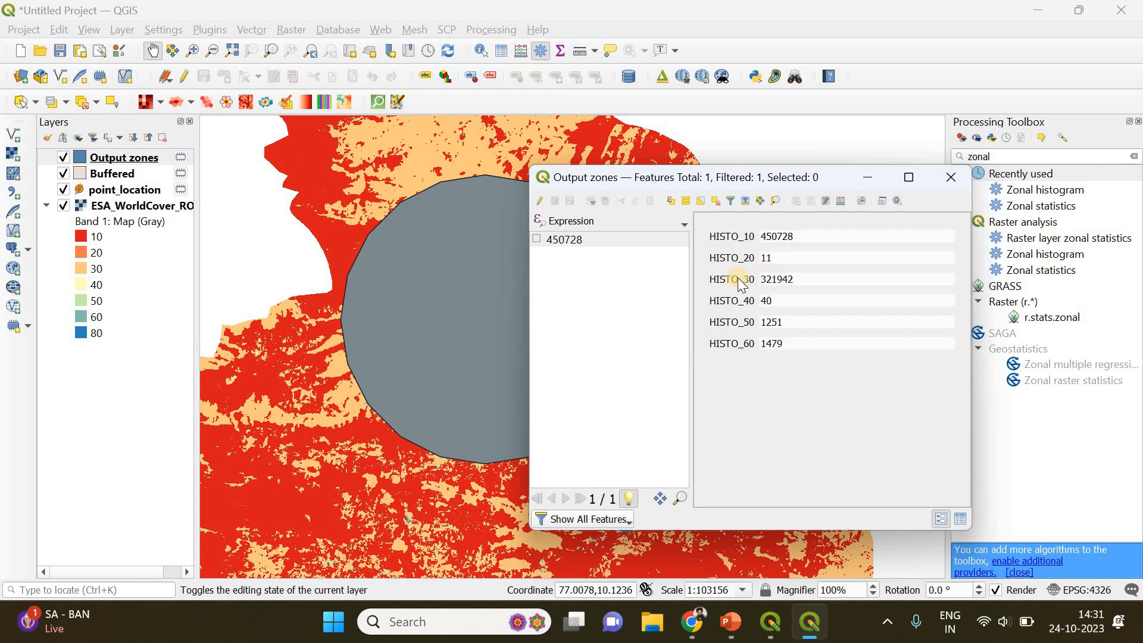
{"action": "mouse_move", "coordinate": [766, 291]}
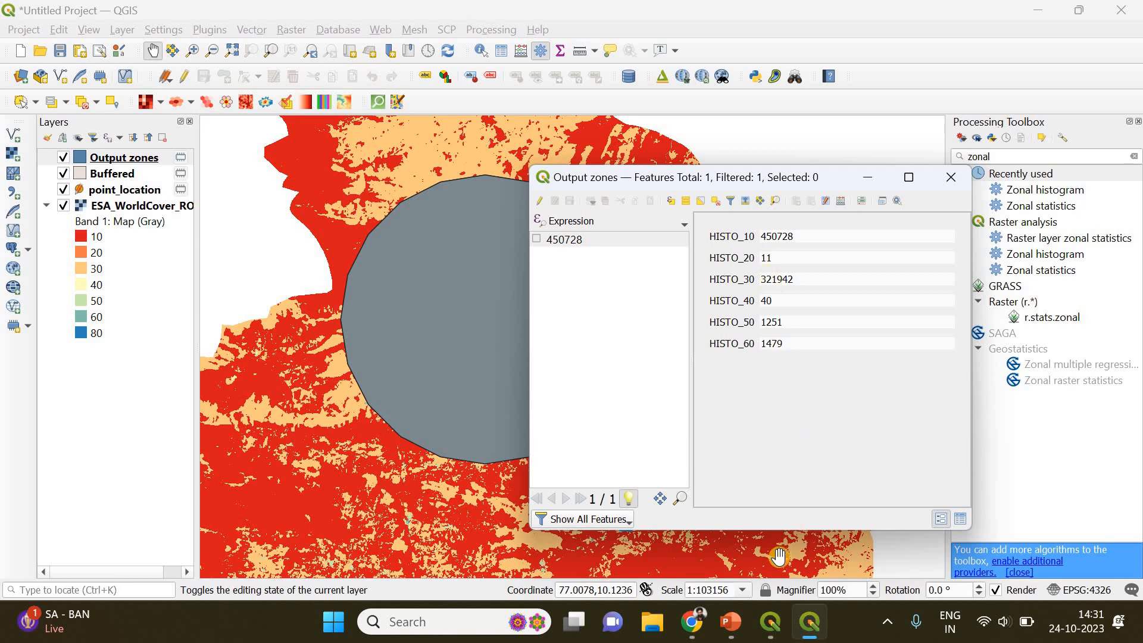
{"action": "mouse_move", "coordinate": [849, 190]}
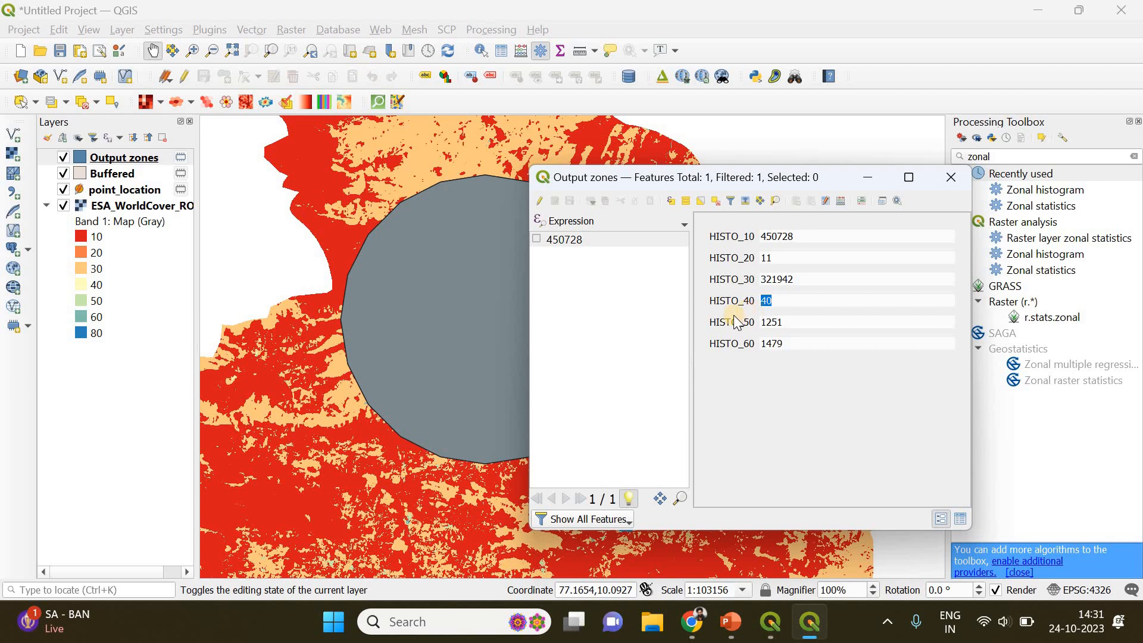
{"action": "right_click", "coordinate": [765, 300]}
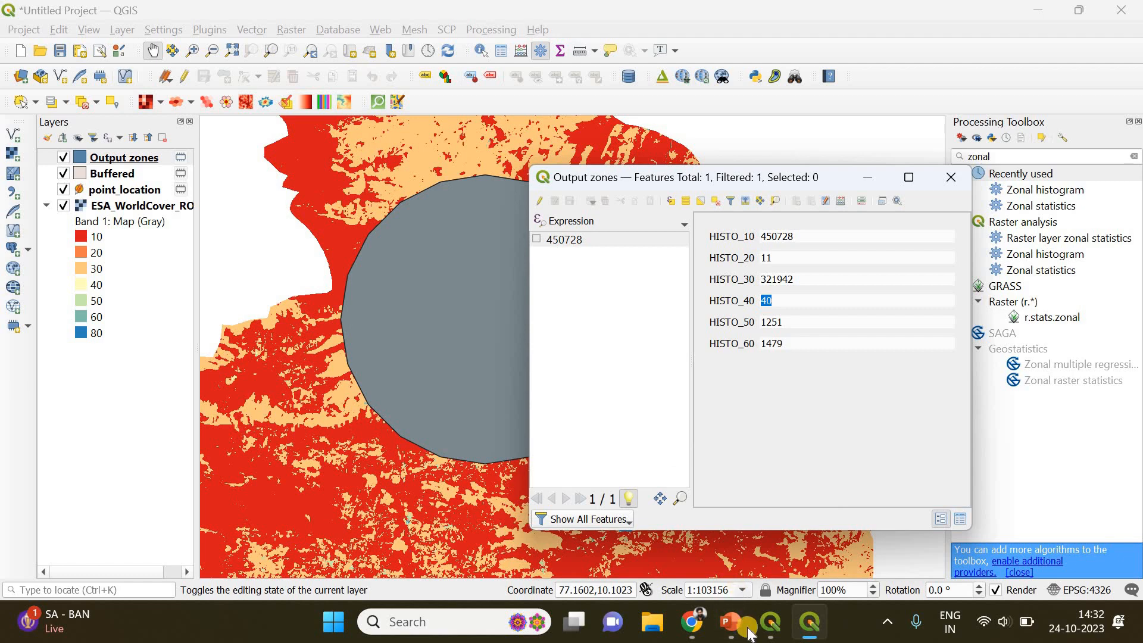
Fill slide 3's formula in PowerPoint as 40 x 100 = 400 m², then return to QGIS
{"action": "left_click", "coordinate": [729, 621]}
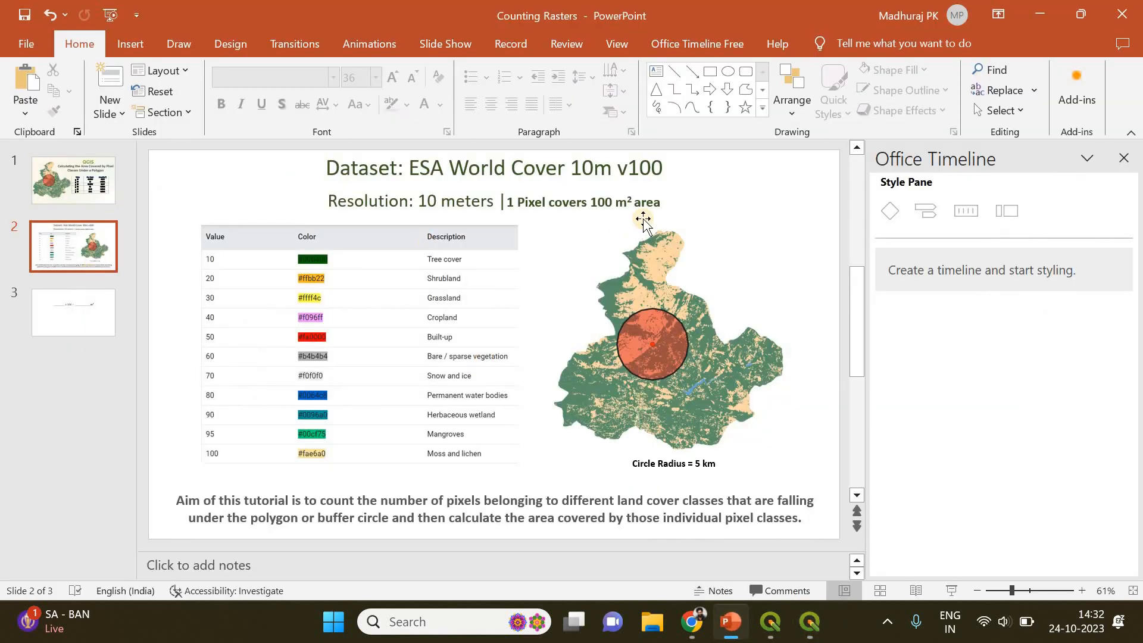
{"action": "mouse_move", "coordinate": [621, 219]}
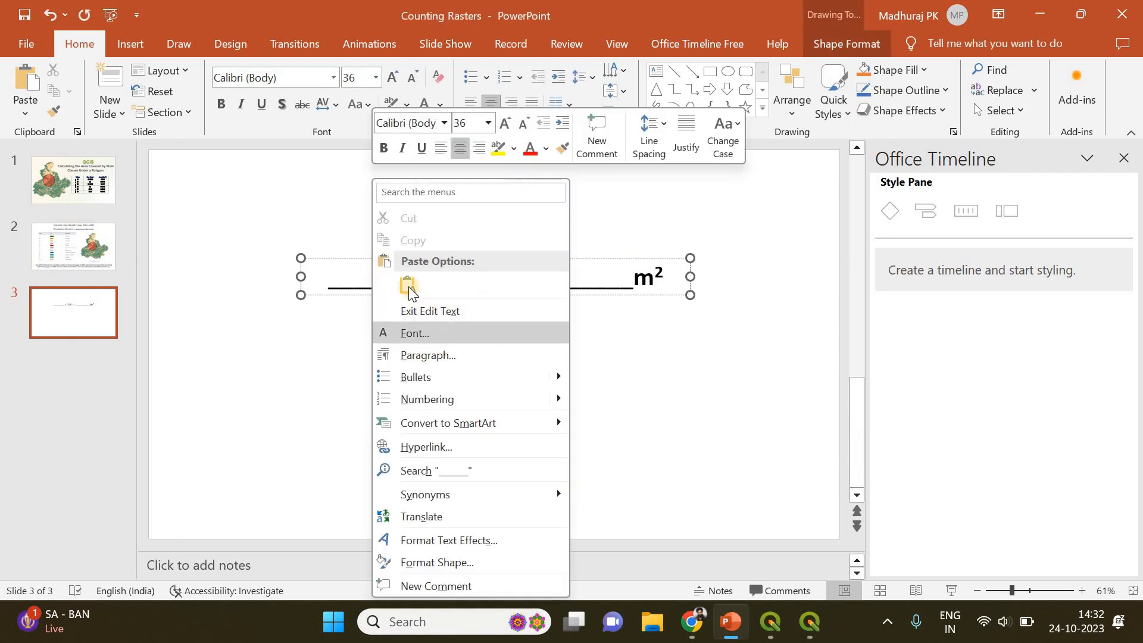
{"action": "left_click", "coordinate": [437, 284]}
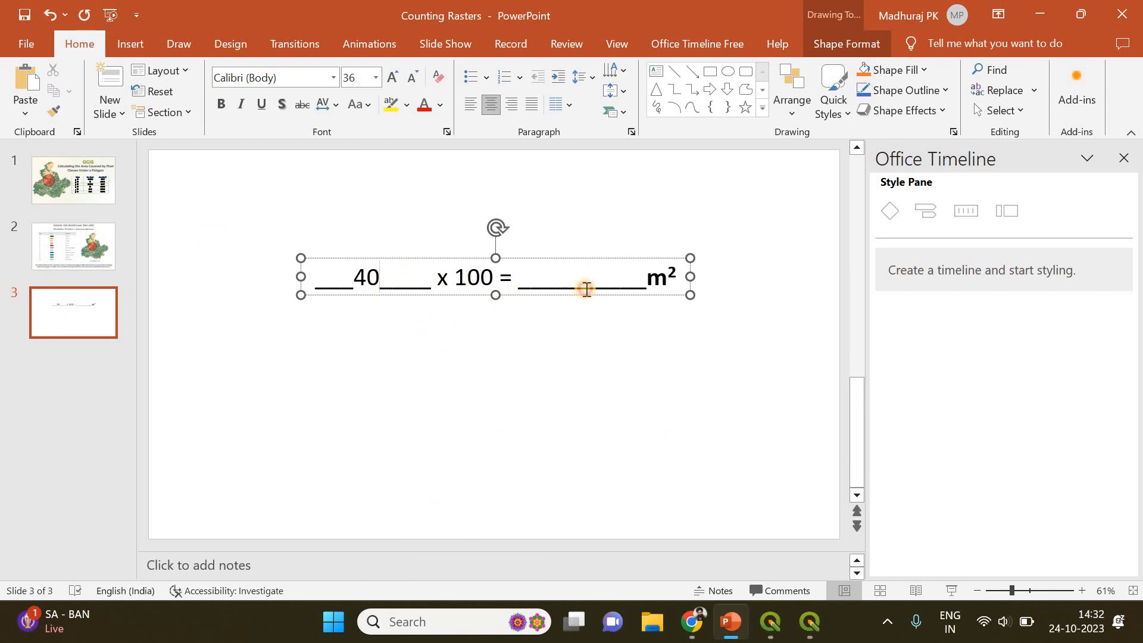
{"action": "type", "text": "400"}
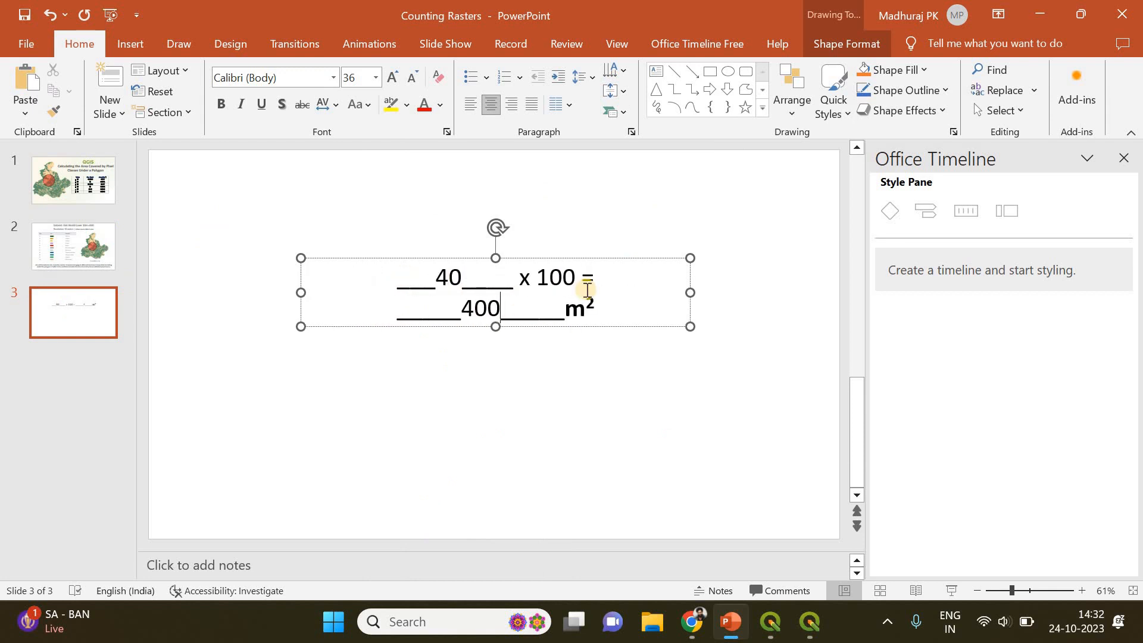
{"action": "mouse_move", "coordinate": [232, 275]}
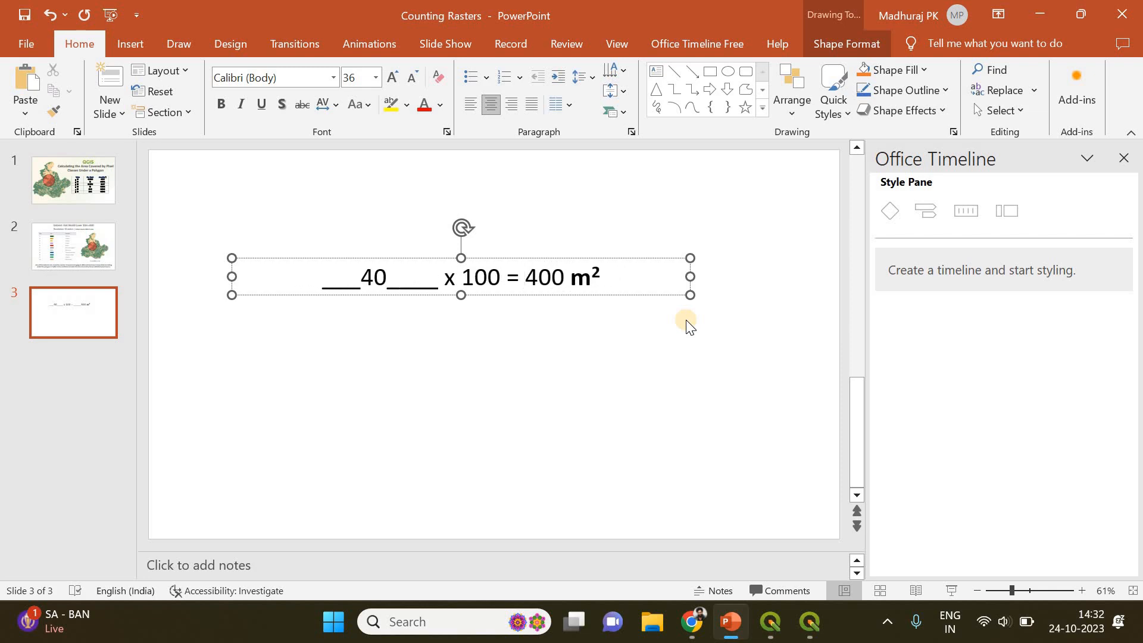
{"action": "left_click", "coordinate": [525, 277]}
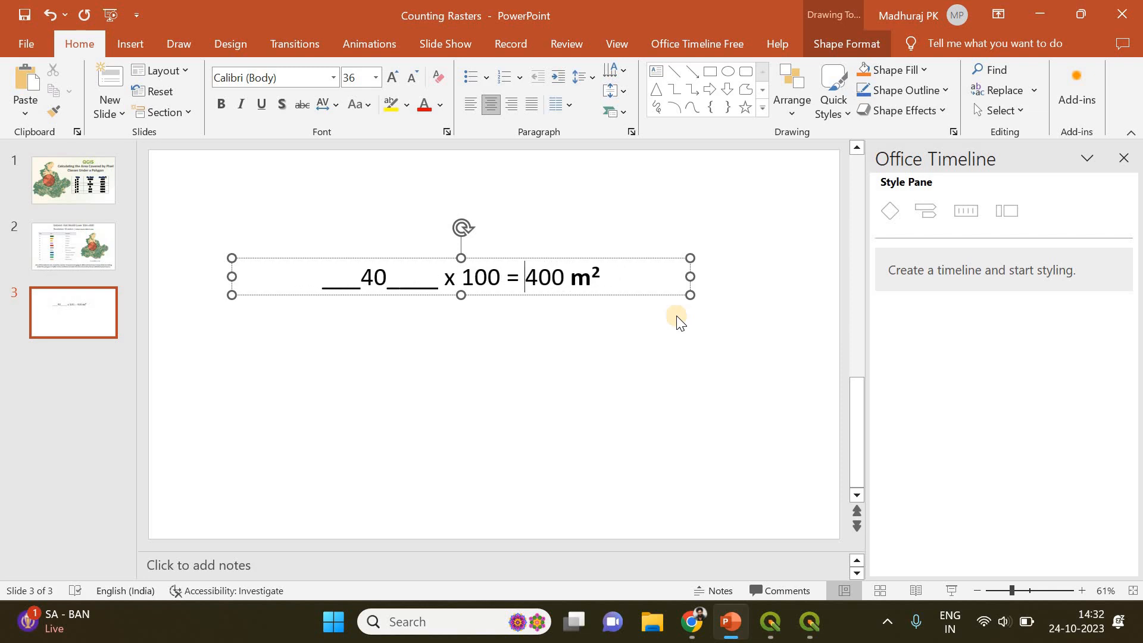
{"action": "left_click", "coordinate": [769, 623]}
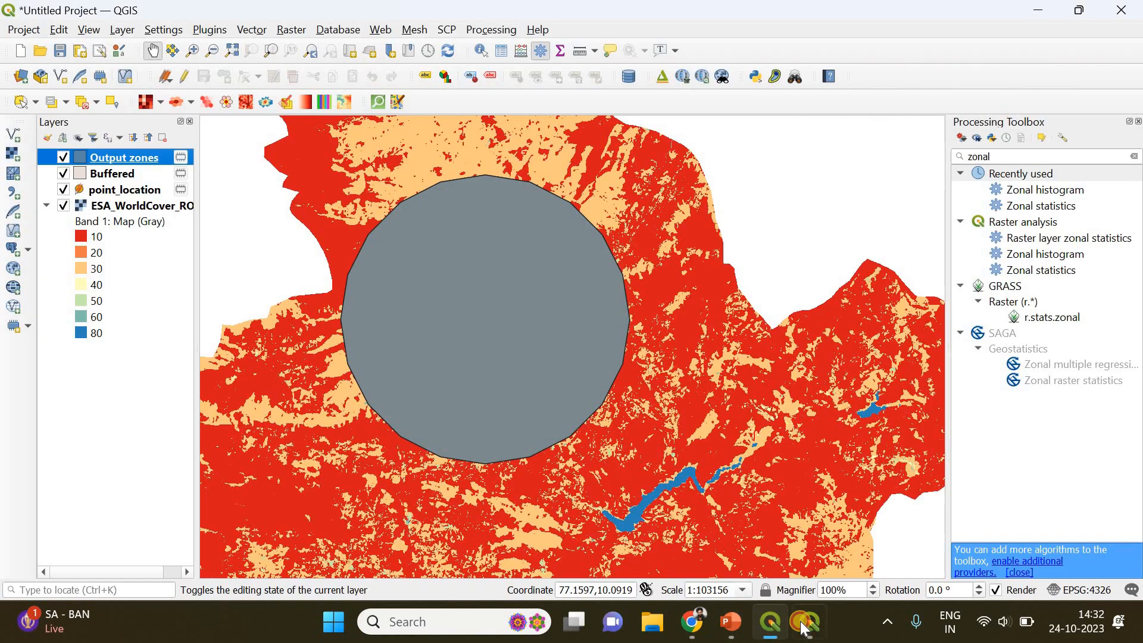